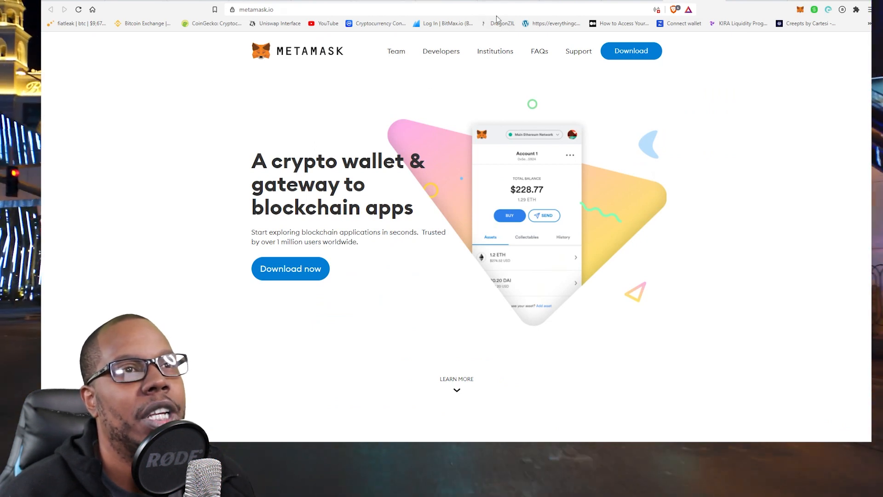
{"action": "mouse_move", "coordinate": [727, 199]}
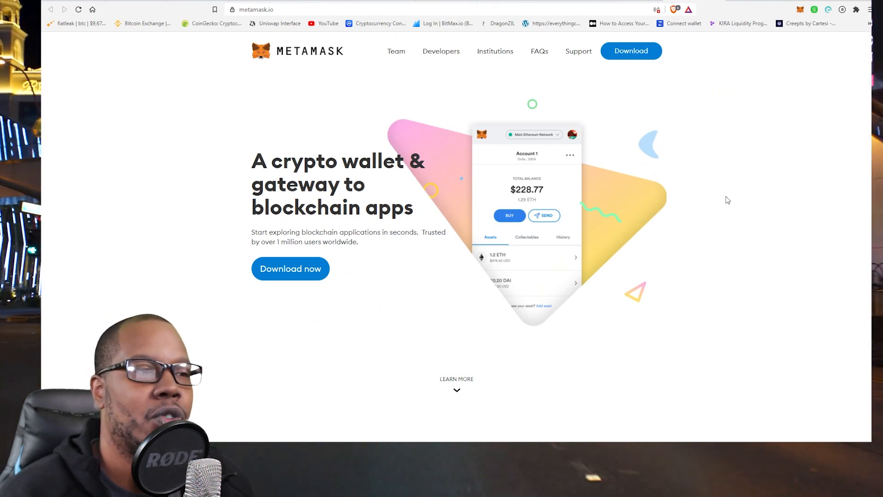
{"action": "mouse_move", "coordinate": [670, 253]}
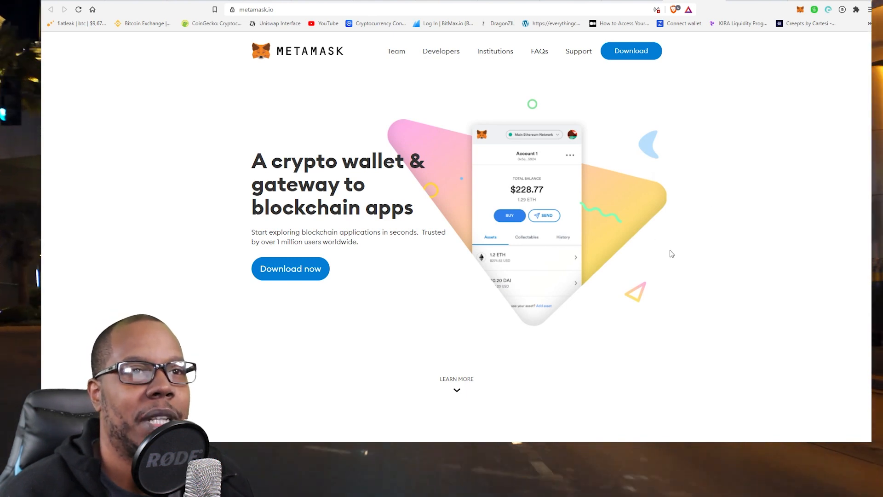
{"action": "mouse_move", "coordinate": [634, 185]}
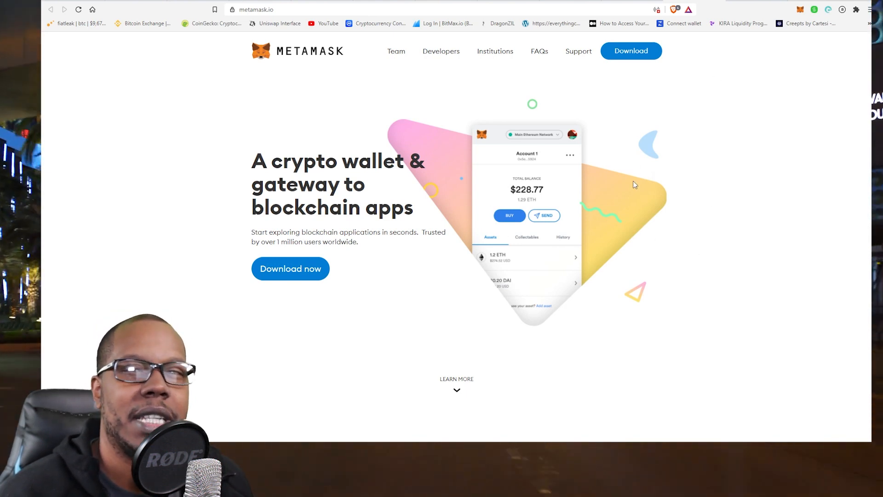
{"action": "mouse_move", "coordinate": [607, 135]}
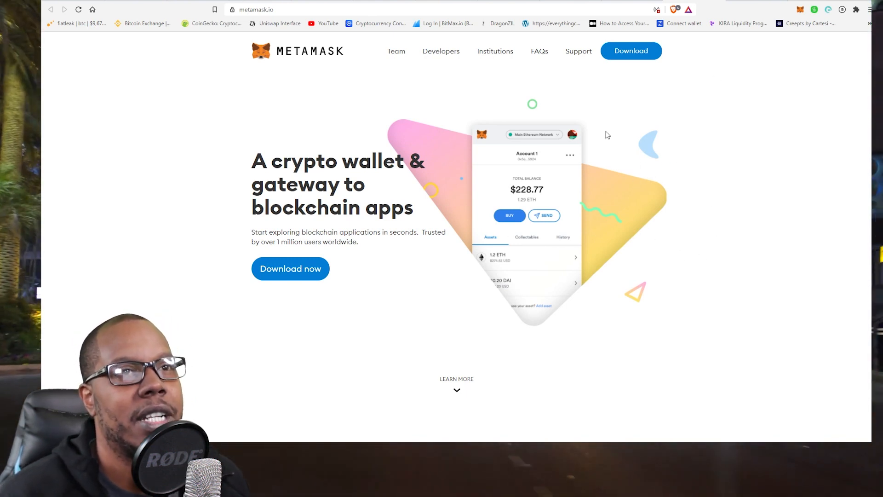
{"action": "mouse_move", "coordinate": [729, 129]}
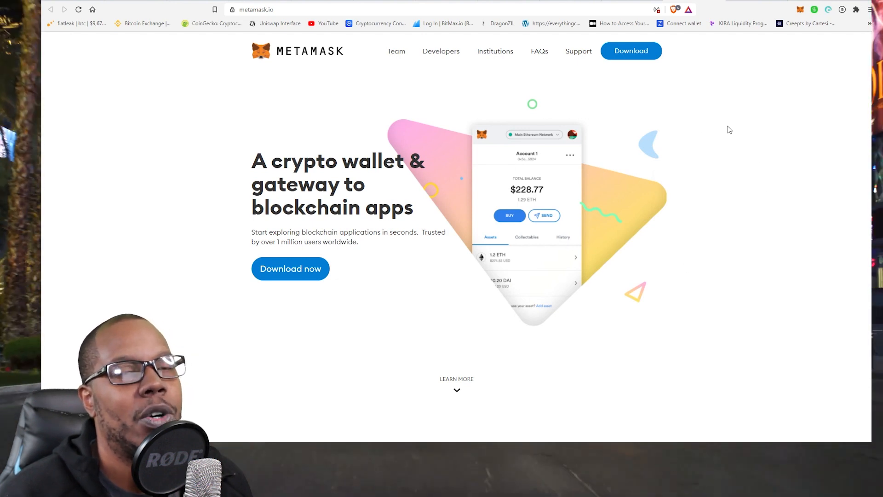
{"action": "mouse_move", "coordinate": [764, 116]}
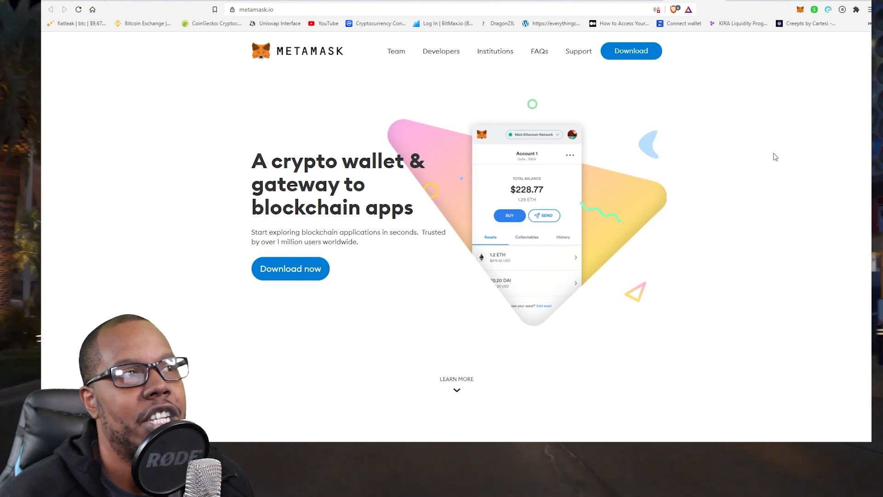
{"action": "mouse_move", "coordinate": [736, 150]}
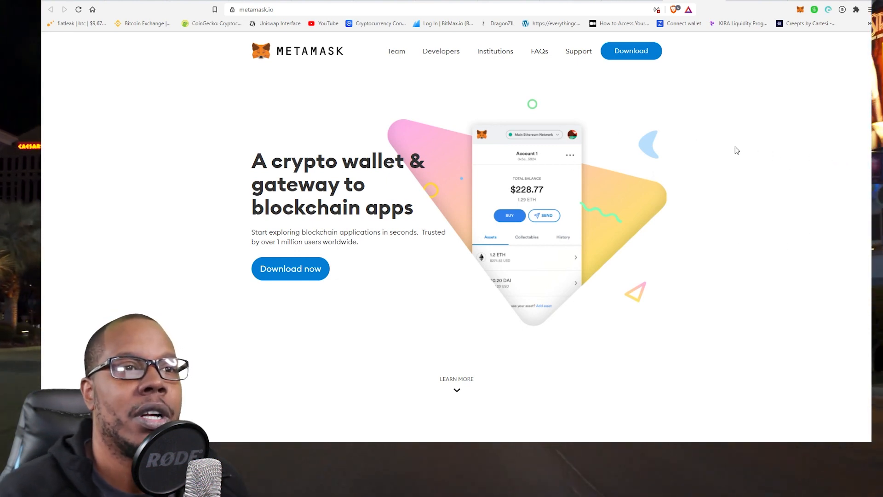
{"action": "mouse_move", "coordinate": [709, 225]}
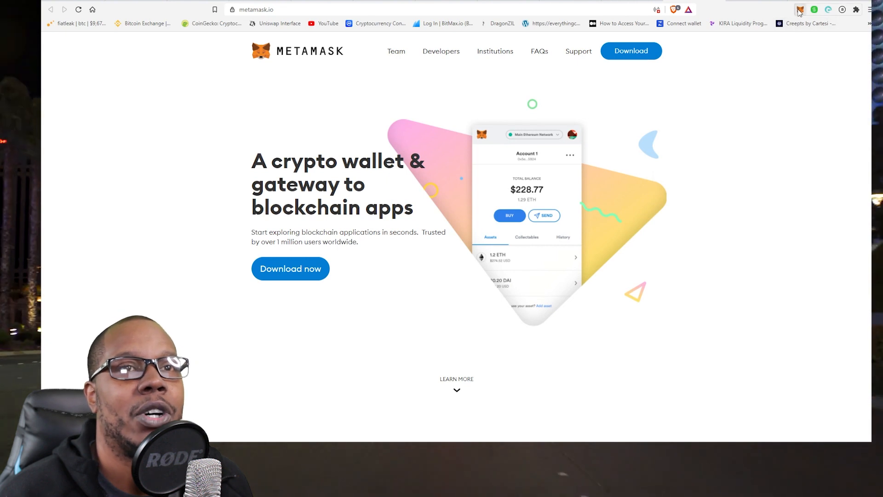
View the wallet's ETH and DOS assets in MetaMask and copy the account address
{"action": "left_click", "coordinate": [799, 10]}
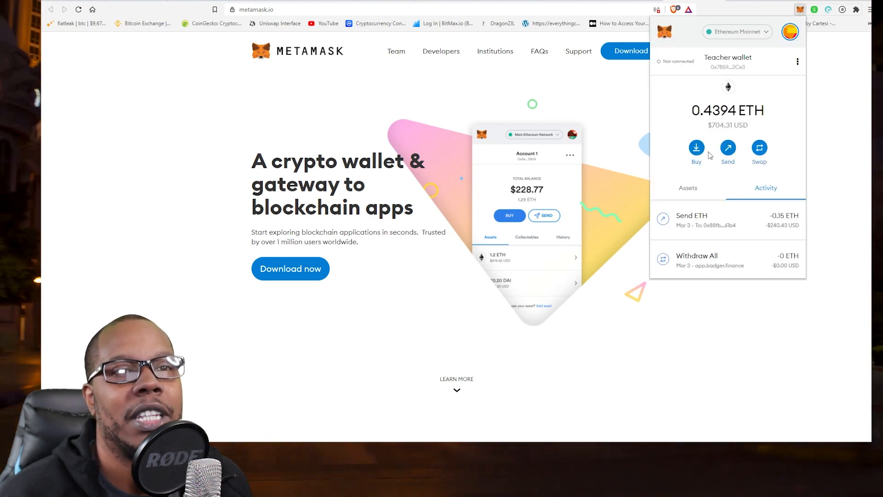
{"action": "left_click", "coordinate": [688, 188]}
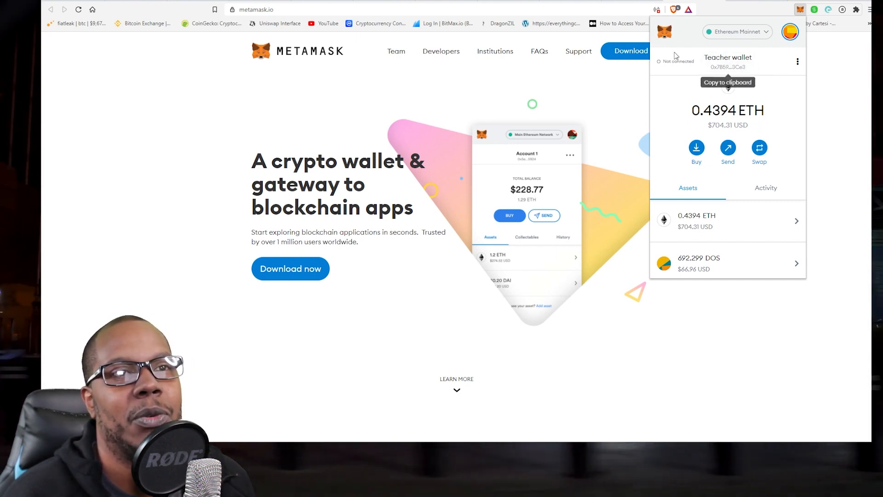
{"action": "left_click", "coordinate": [727, 66]}
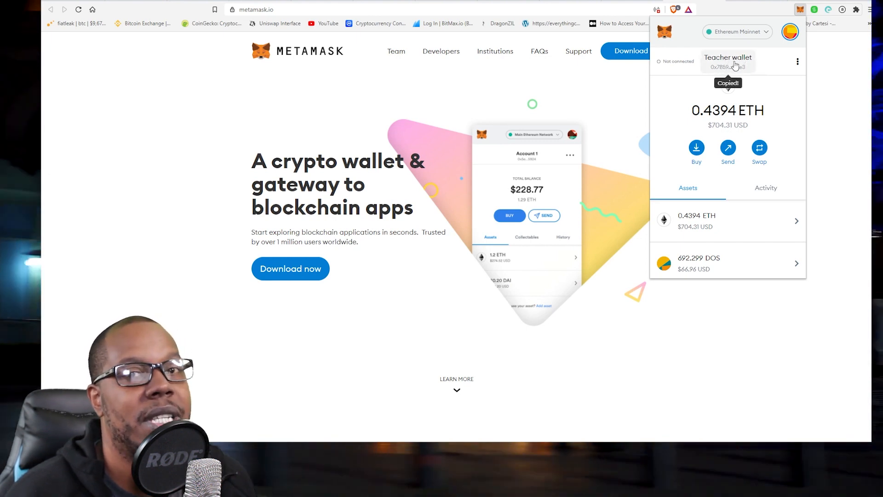
{"action": "mouse_move", "coordinate": [728, 73]}
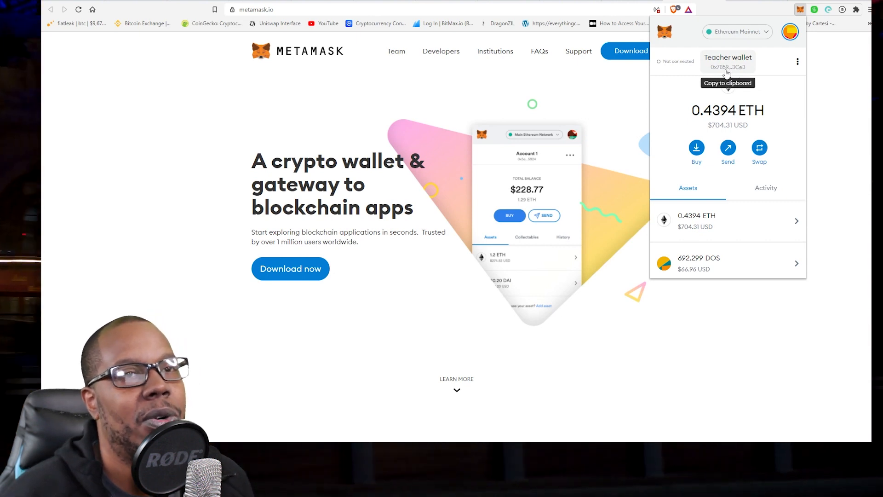
{"action": "mouse_move", "coordinate": [717, 66]}
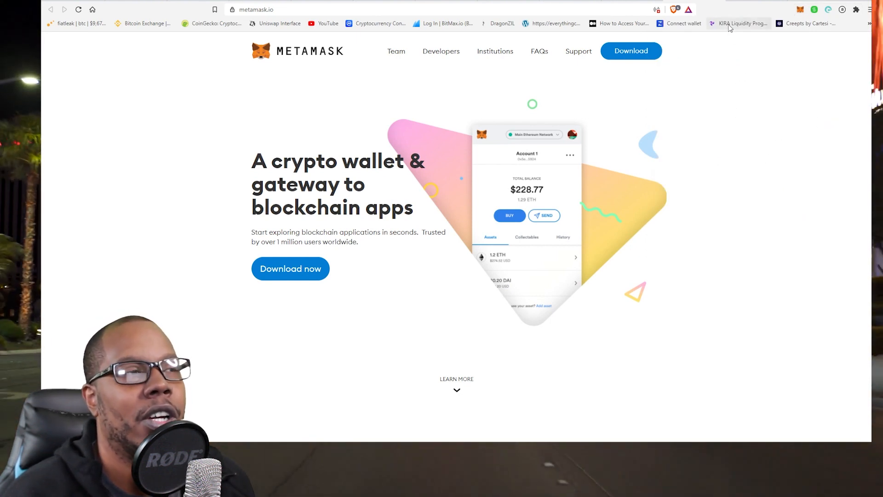
{"action": "mouse_move", "coordinate": [670, 194]}
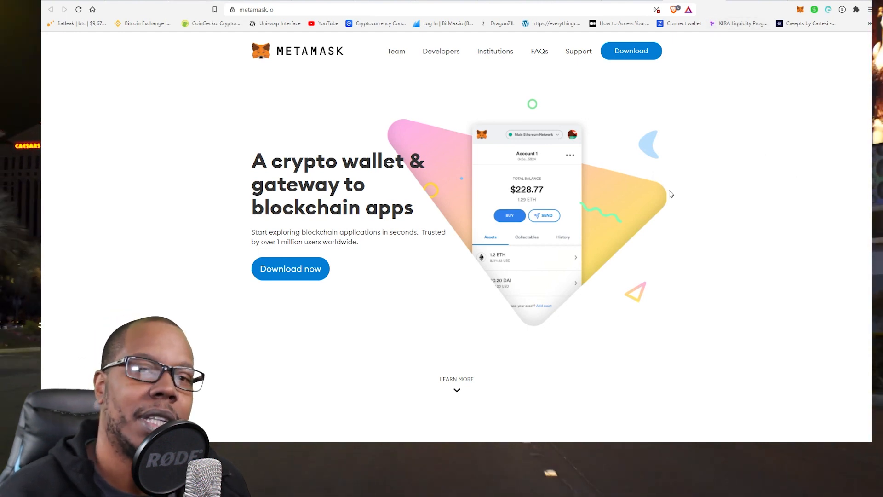
{"action": "mouse_move", "coordinate": [670, 184]}
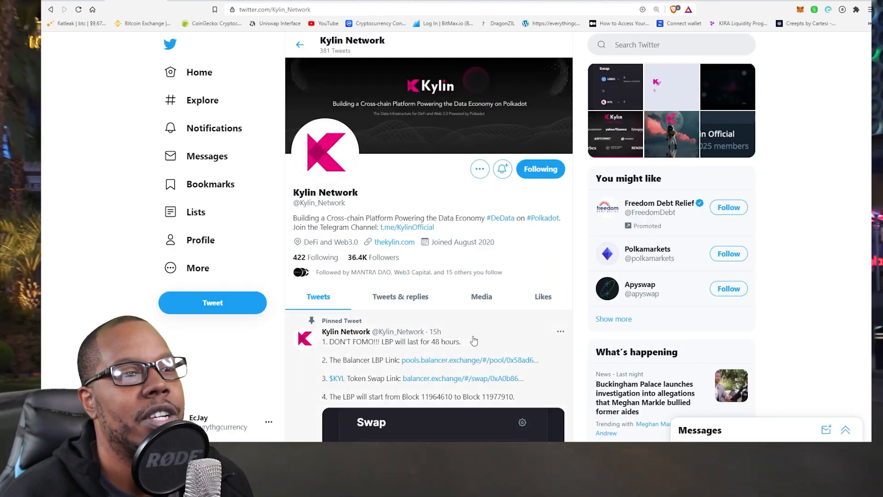
Scroll Kylin Network's Twitter profile down to the pinned tweet with the Balancer links
{"action": "scroll", "scroll_direction": "down", "scroll_amount": 3}
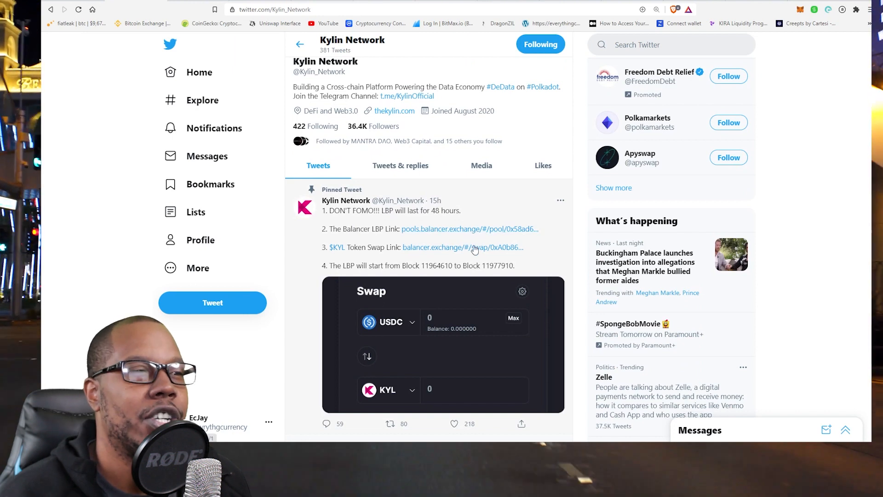
{"action": "mouse_move", "coordinate": [383, 235]}
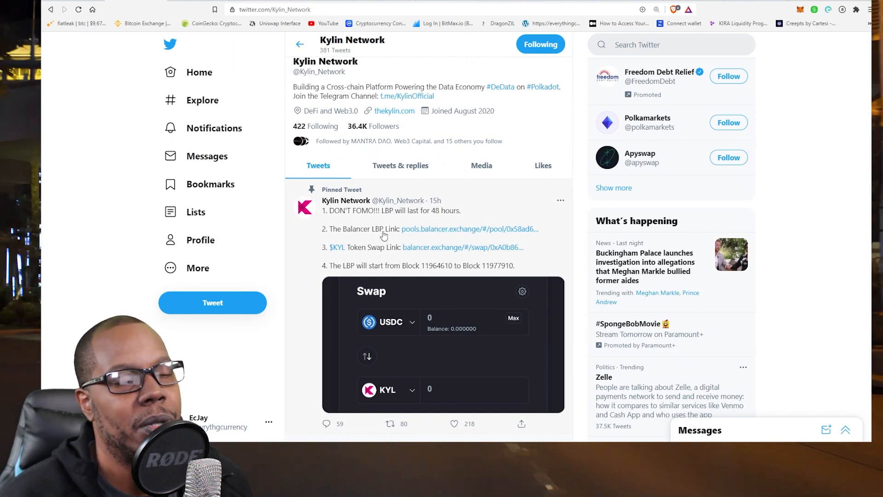
{"action": "mouse_move", "coordinate": [477, 214]}
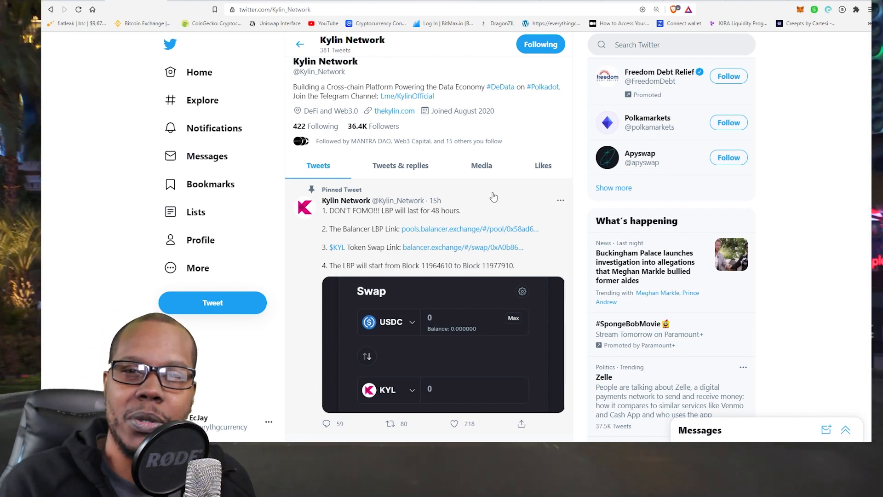
{"action": "mouse_move", "coordinate": [394, 230]}
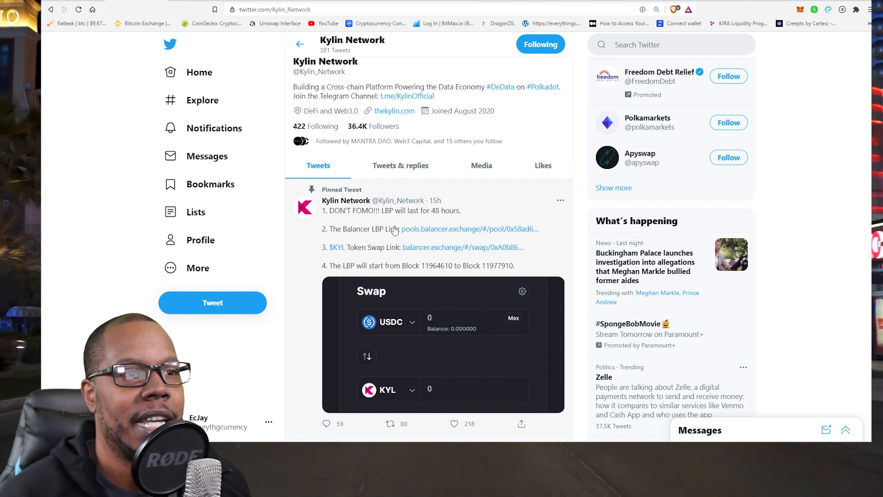
{"action": "mouse_move", "coordinate": [471, 273]}
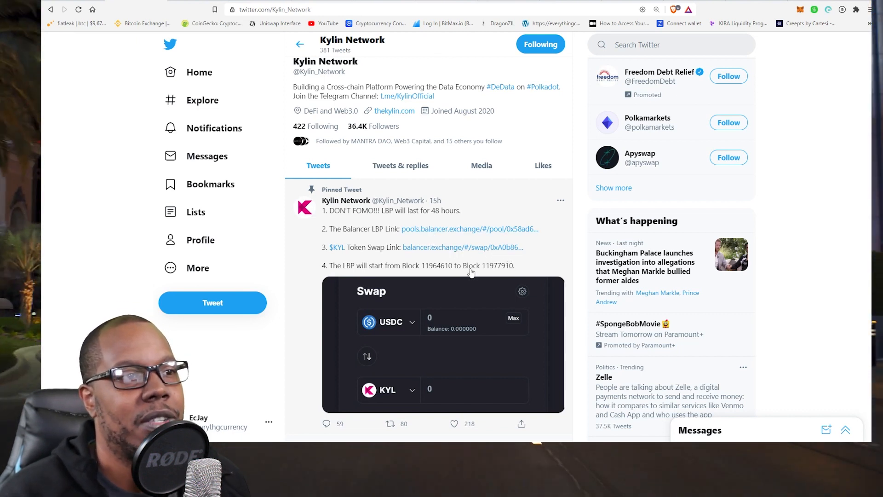
{"action": "mouse_move", "coordinate": [387, 292]}
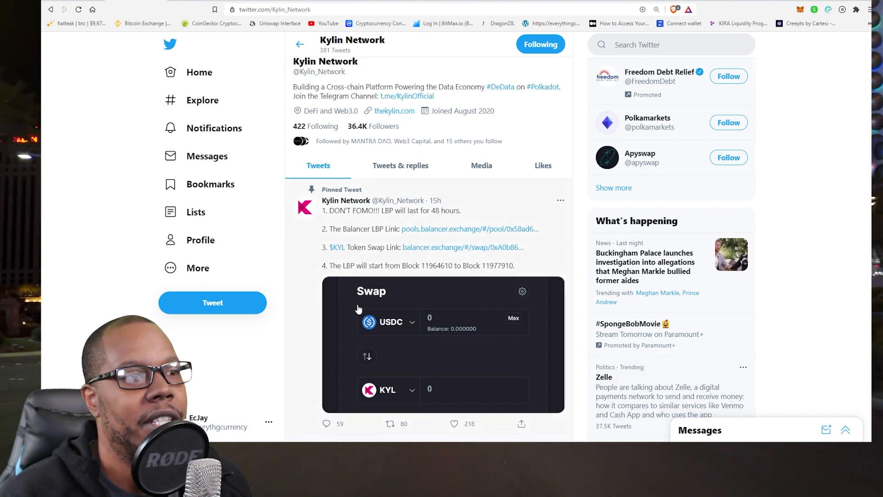
{"action": "mouse_move", "coordinate": [460, 237]}
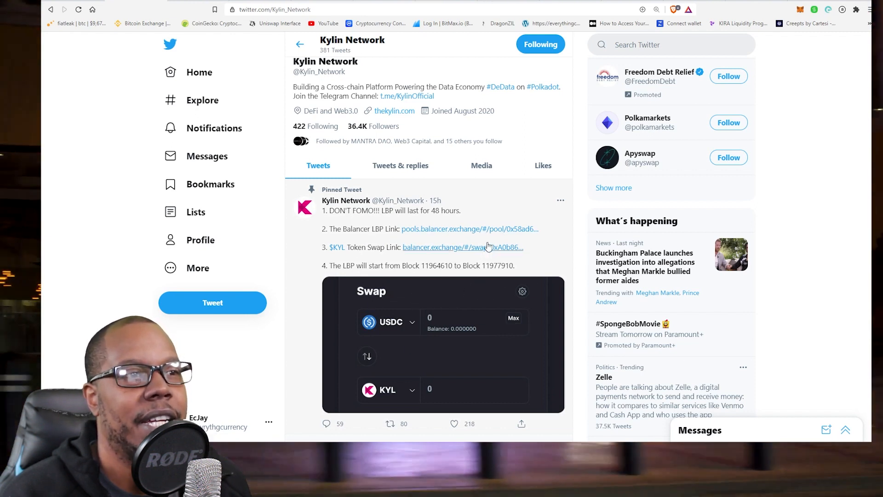
{"action": "mouse_move", "coordinate": [337, 250]}
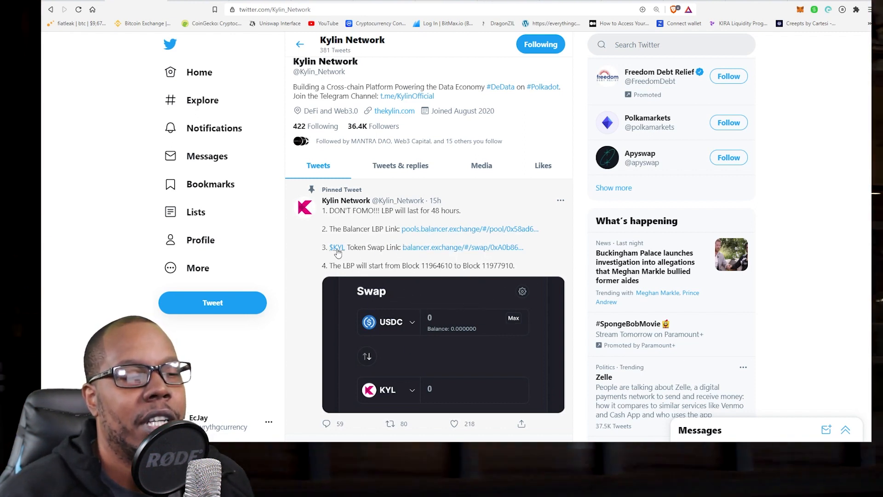
{"action": "mouse_move", "coordinate": [381, 254]}
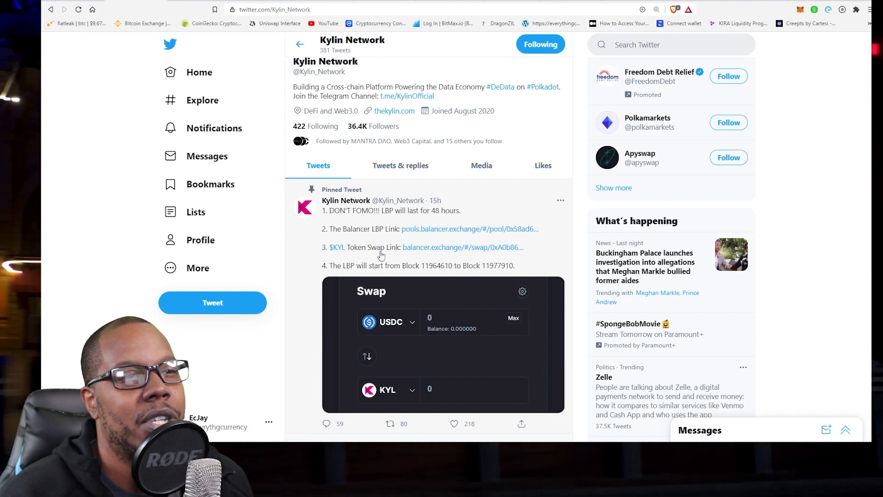
Open the tweet's USDC-to-KYL swap link and disconnect the wallet from the site
{"action": "left_click", "coordinate": [462, 247]}
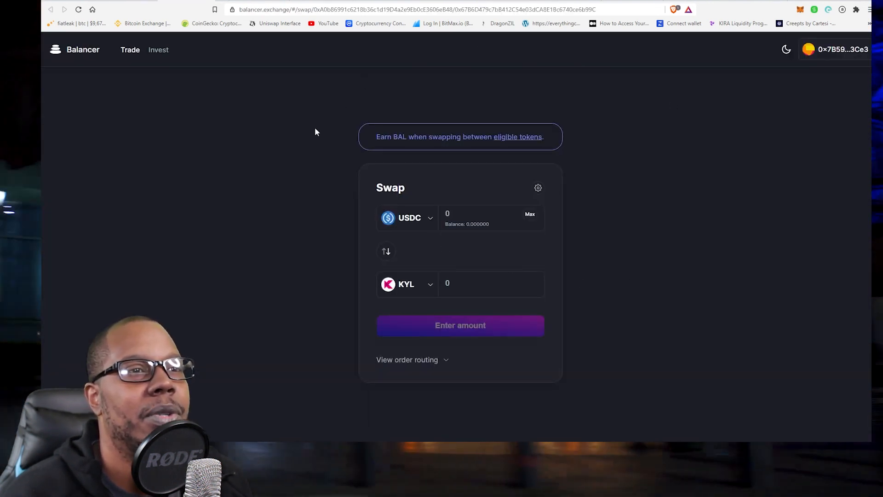
{"action": "mouse_move", "coordinate": [814, 101]}
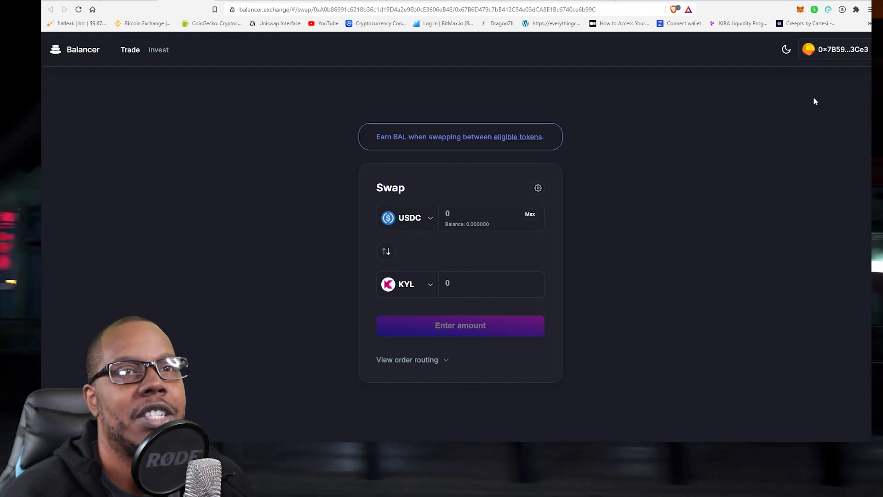
{"action": "left_click", "coordinate": [838, 49]}
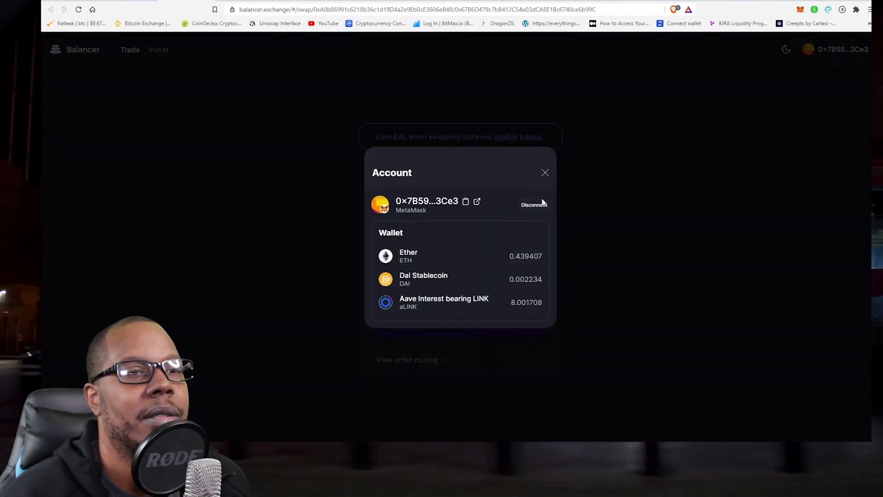
{"action": "left_click", "coordinate": [533, 204]}
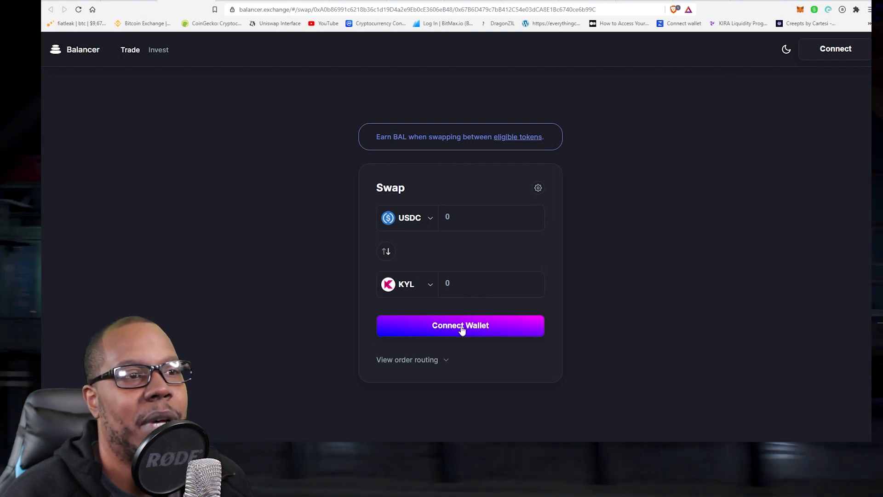
{"action": "mouse_move", "coordinate": [836, 49]}
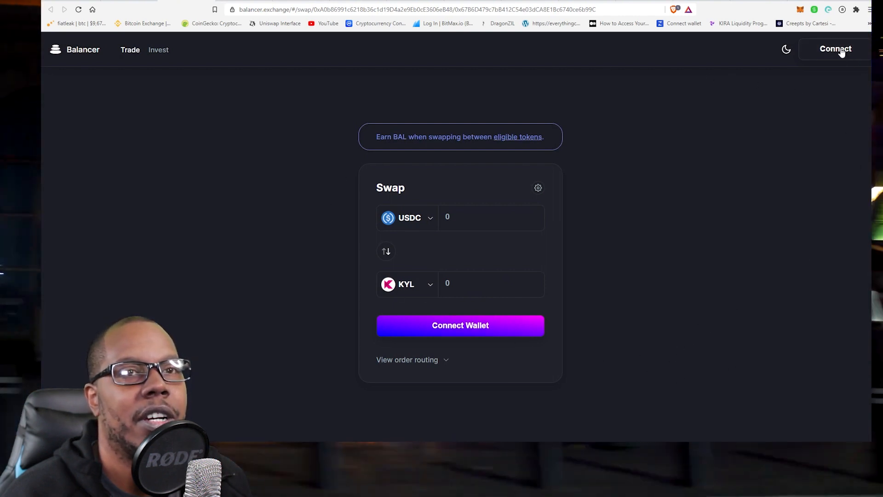
Reconnect the MetaMask wallet to Balancer Exchange through the Select Wallet dialog
{"action": "left_click", "coordinate": [836, 48]}
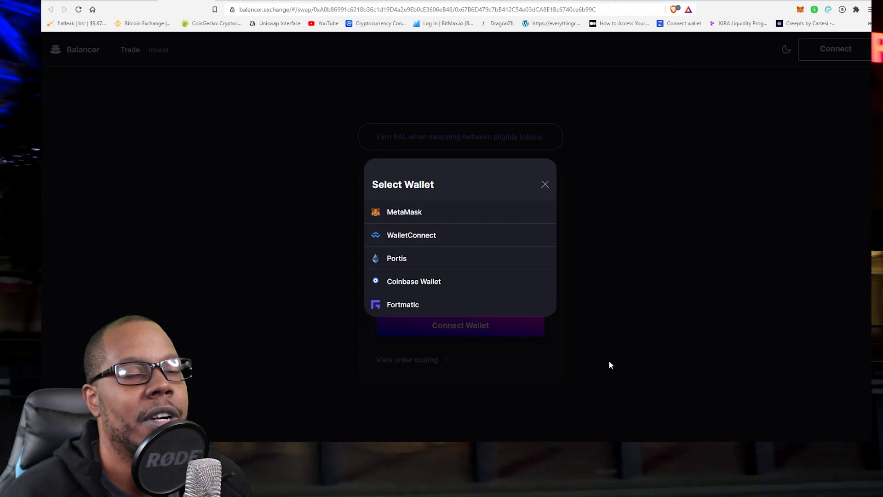
{"action": "mouse_move", "coordinate": [470, 224]}
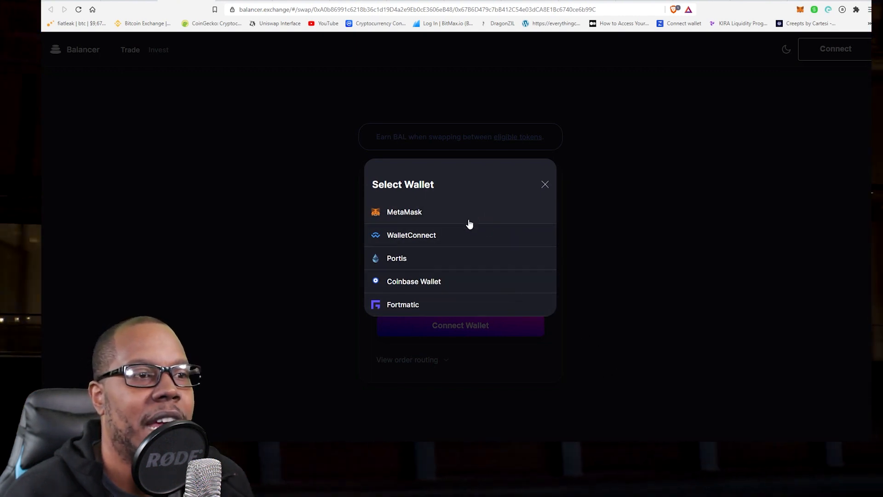
{"action": "mouse_move", "coordinate": [442, 238]}
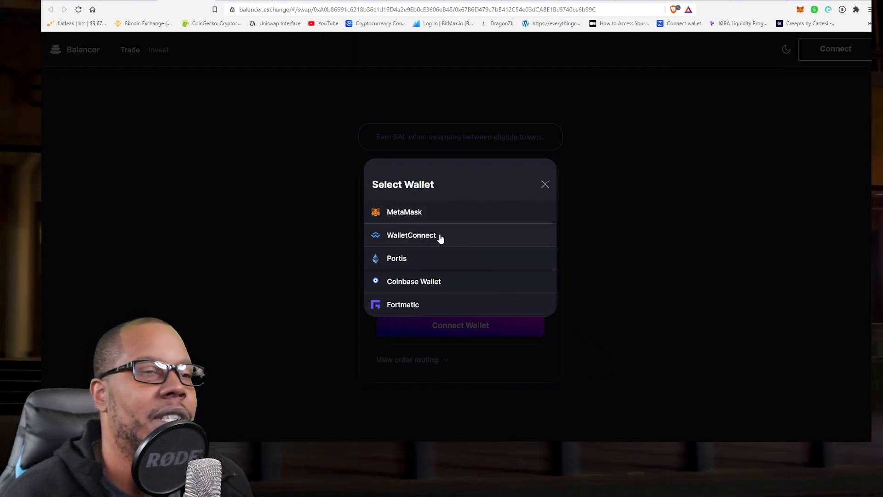
{"action": "mouse_move", "coordinate": [400, 236]}
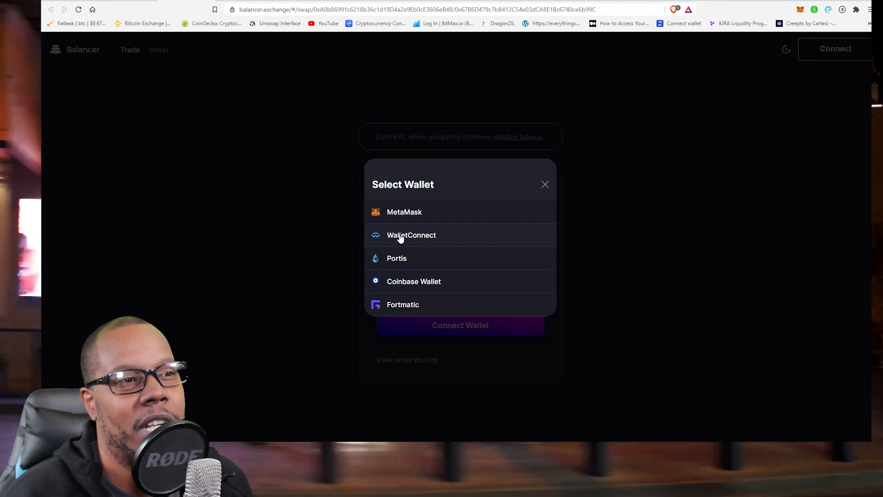
{"action": "mouse_move", "coordinate": [439, 284]}
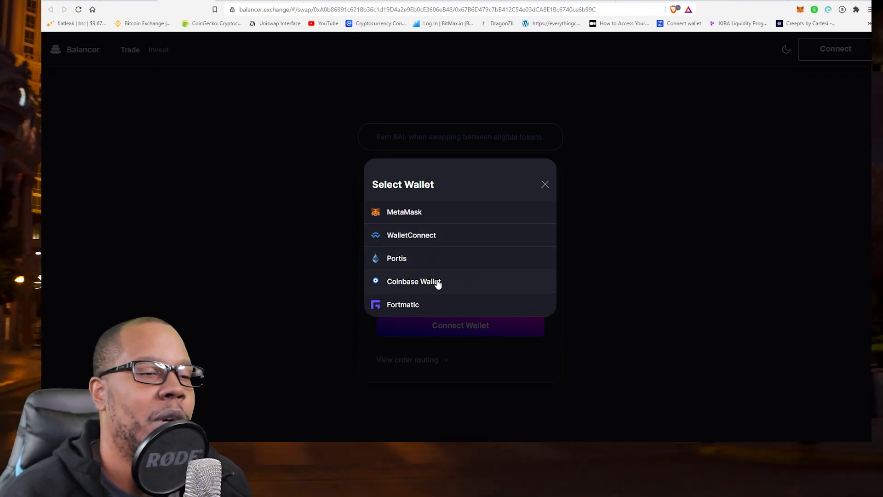
{"action": "mouse_move", "coordinate": [414, 215]}
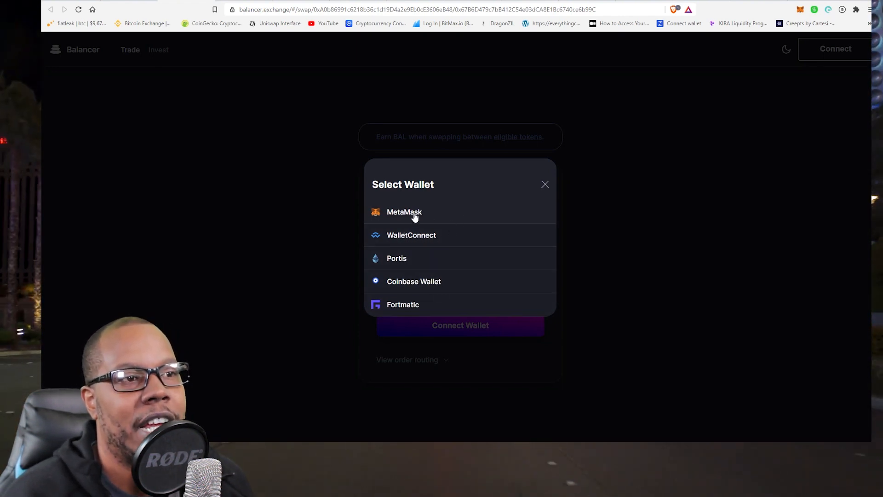
{"action": "left_click", "coordinate": [405, 211]}
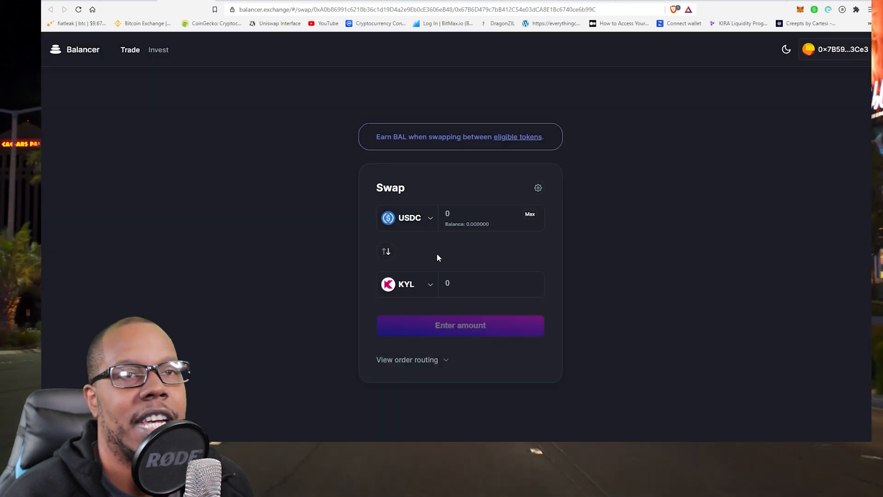
{"action": "mouse_move", "coordinate": [820, 60]}
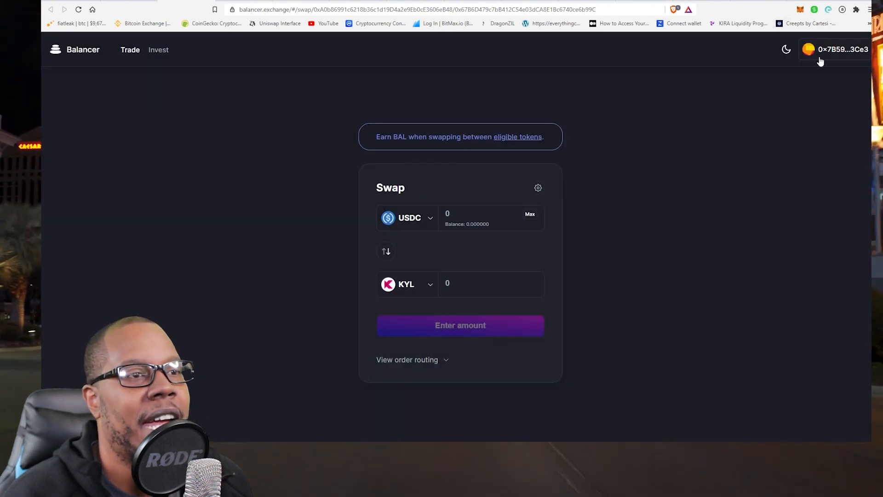
{"action": "mouse_move", "coordinate": [801, 129]}
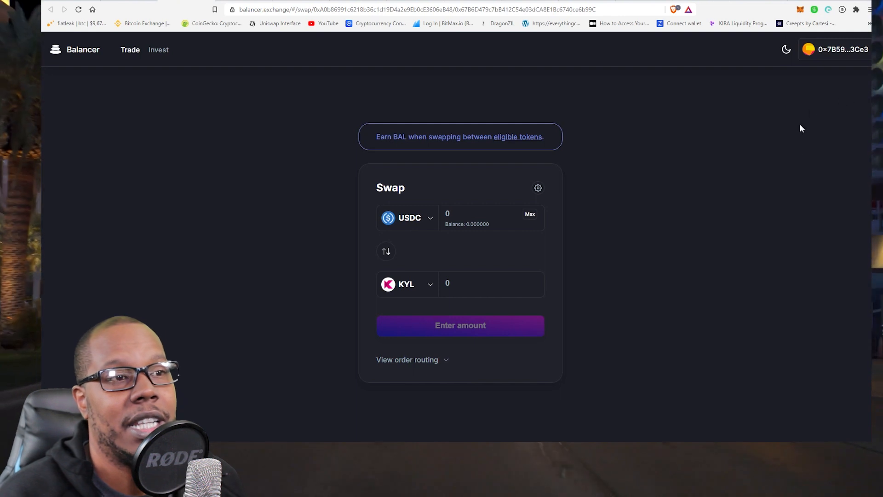
{"action": "mouse_move", "coordinate": [388, 276]}
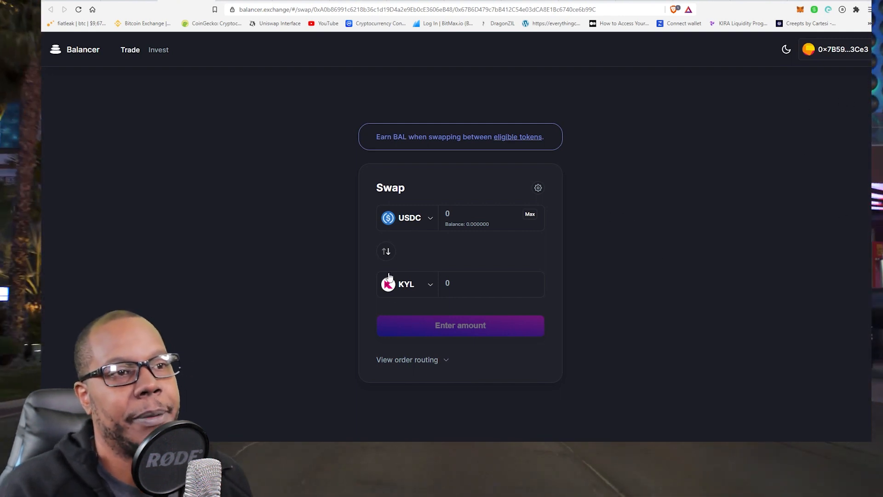
{"action": "mouse_move", "coordinate": [509, 251]}
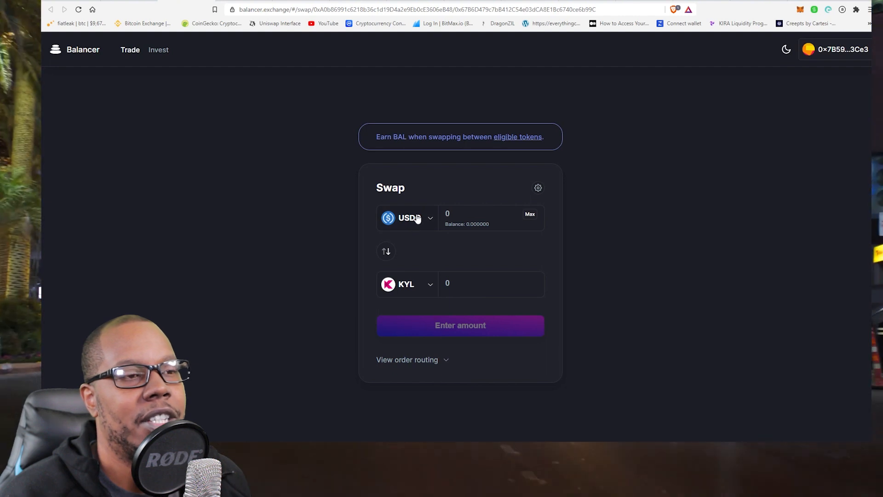
Switch the swap's input token from USDC to ETH, showing a 0.439407 ETH balance
{"action": "left_click", "coordinate": [407, 218]}
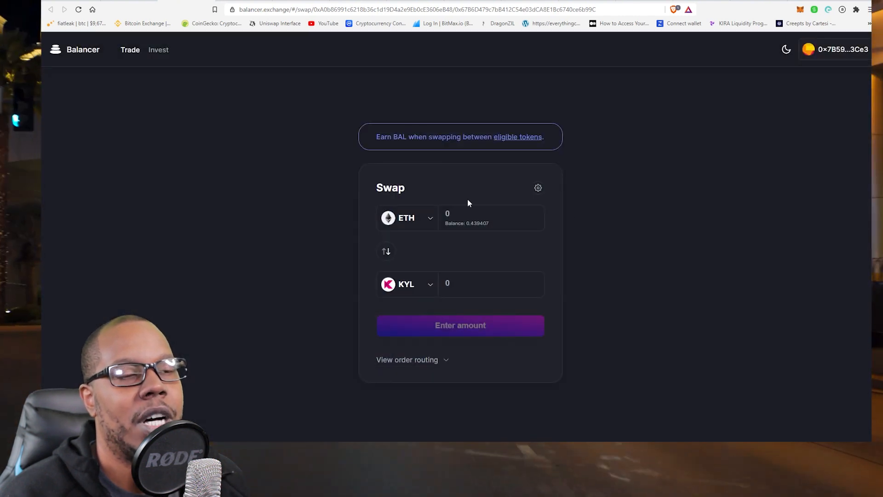
Show the order routing and enter 0.1 ETH, quoting 100.678337 KYL
{"action": "left_click", "coordinate": [406, 360]}
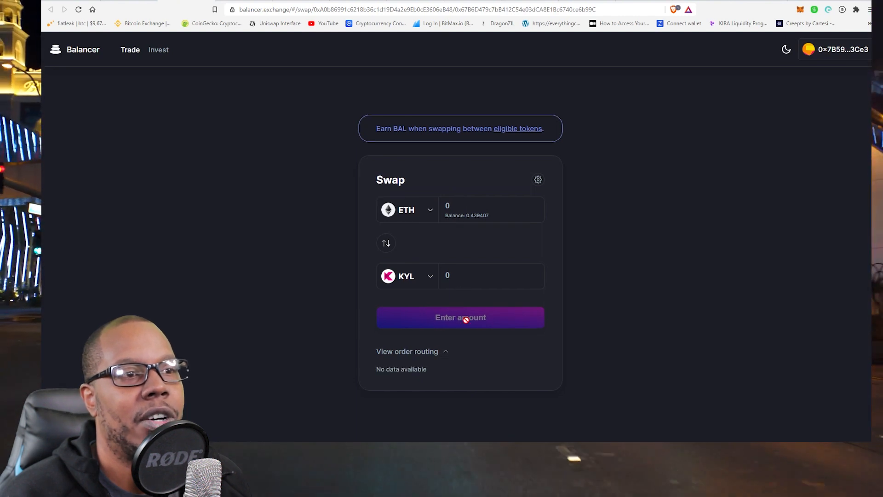
{"action": "left_click", "coordinate": [490, 209]}
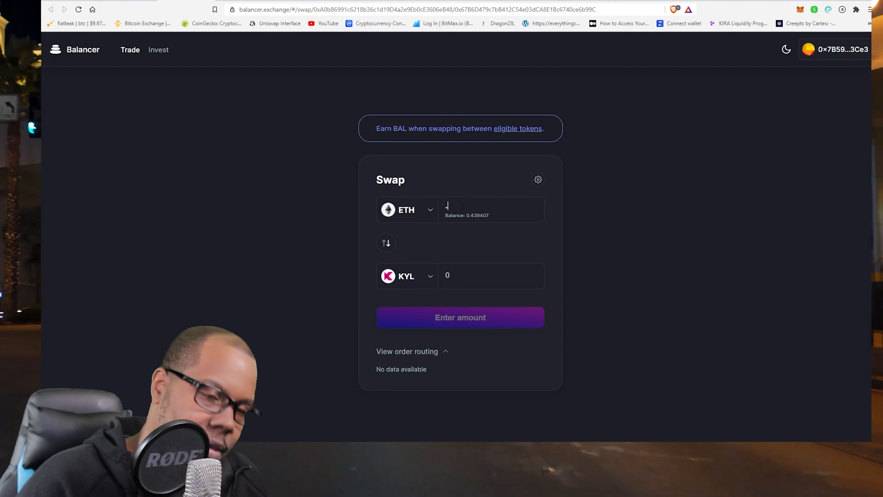
{"action": "type", "text": ".1"}
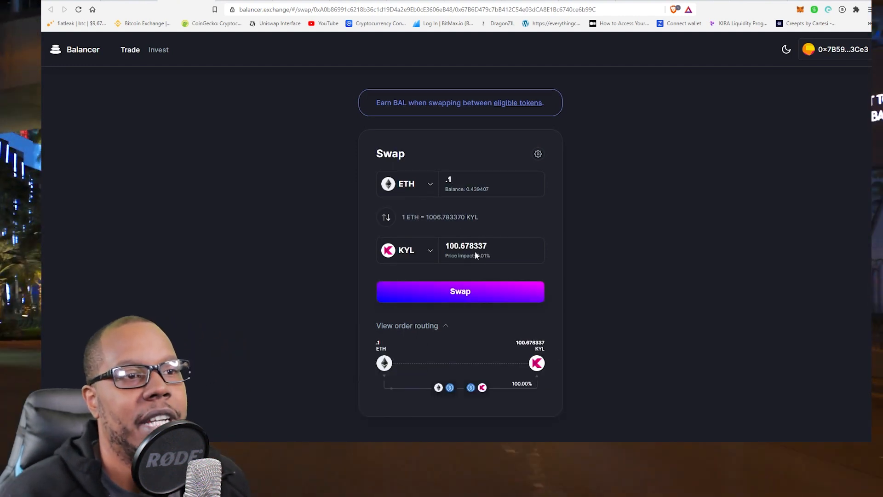
{"action": "mouse_move", "coordinate": [445, 250]}
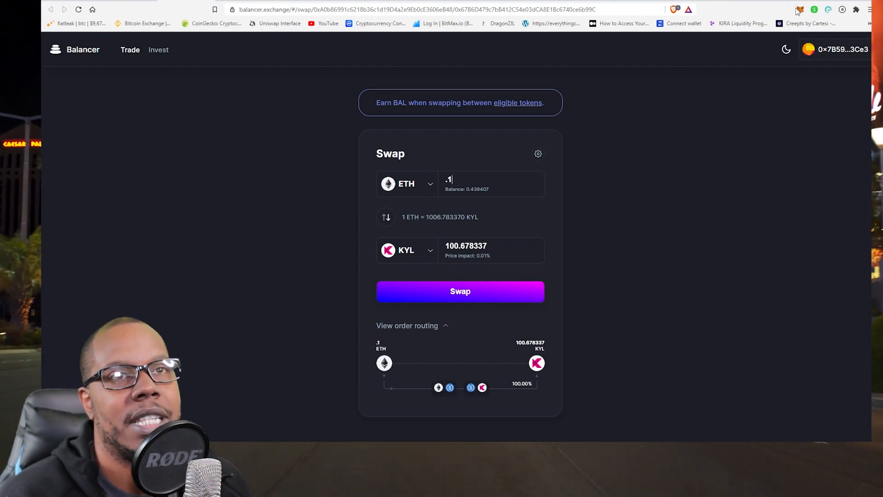
Open MetaMask's Add Token search, then go to the Kylin Network KYL-USDC pool page
{"action": "left_click", "coordinate": [799, 10]}
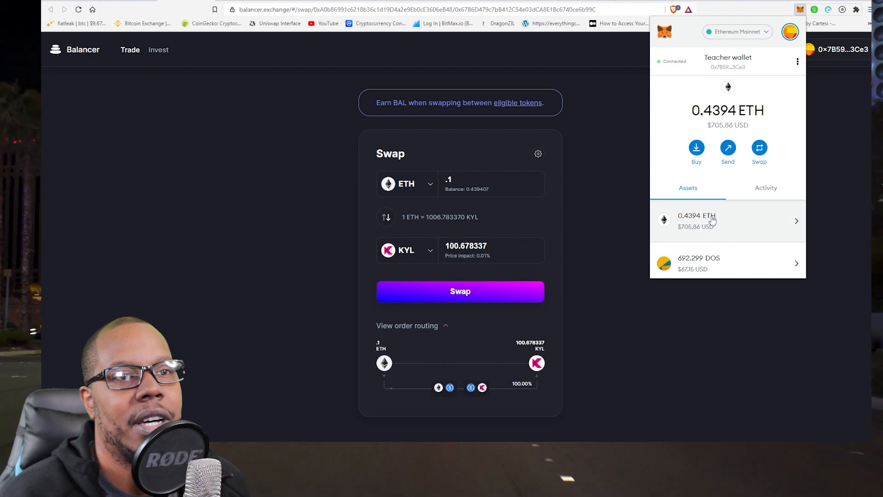
{"action": "scroll", "scroll_direction": "down", "scroll_amount": 3}
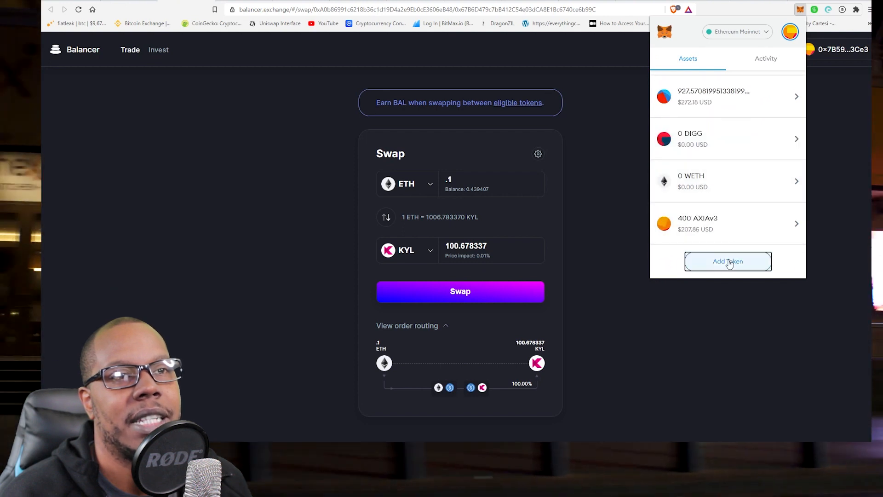
{"action": "left_click", "coordinate": [728, 261]}
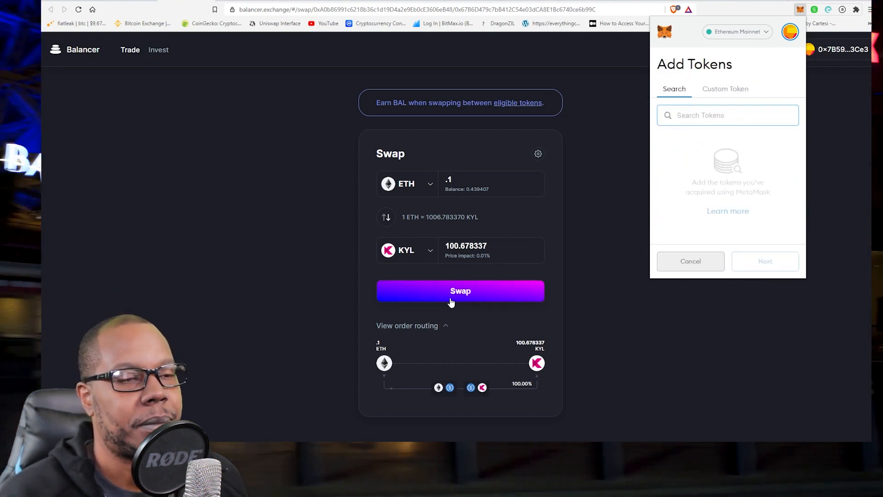
{"action": "mouse_move", "coordinate": [504, 291]}
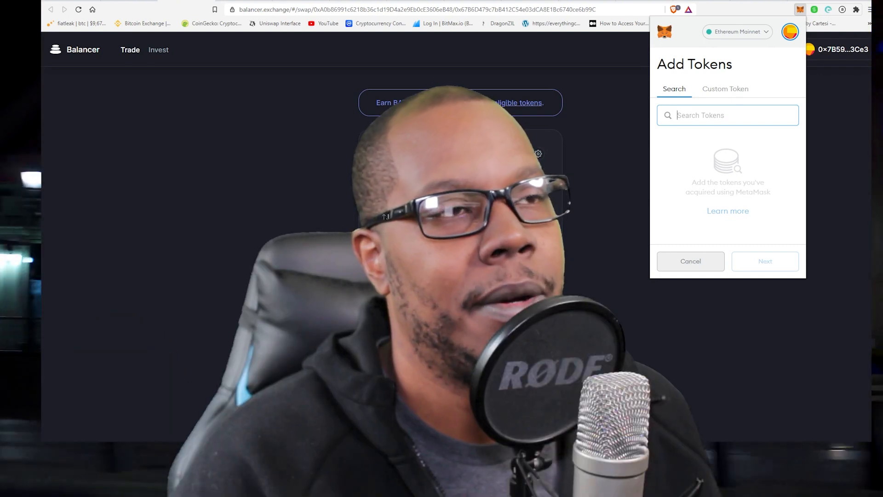
{"action": "left_click", "coordinate": [690, 261]}
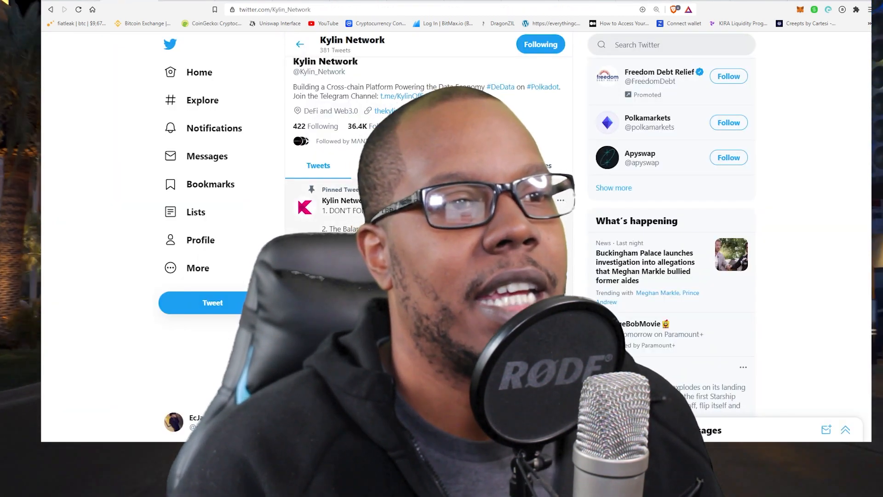
{"action": "left_click", "coordinate": [276, 10]}
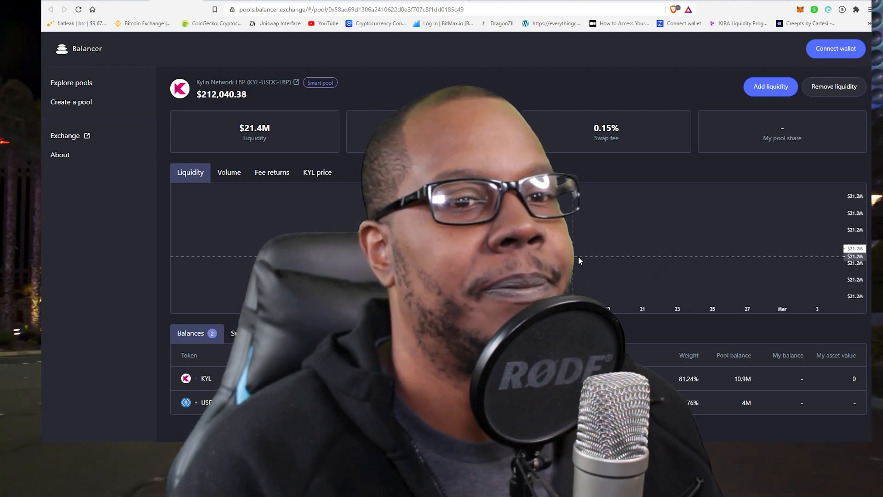
Inspect the pool's KYL price chart, then return to the swap now quoting 100.443203 KYL
{"action": "left_click", "coordinate": [317, 172]}
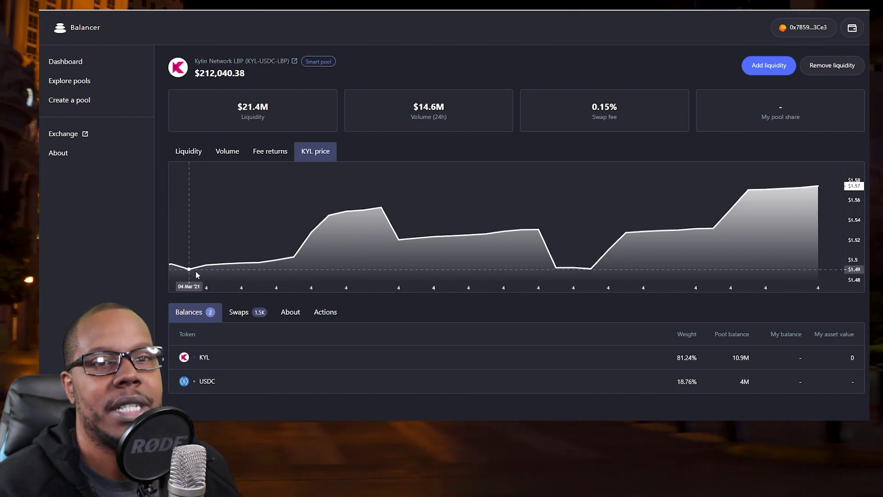
{"action": "mouse_move", "coordinate": [348, 212]}
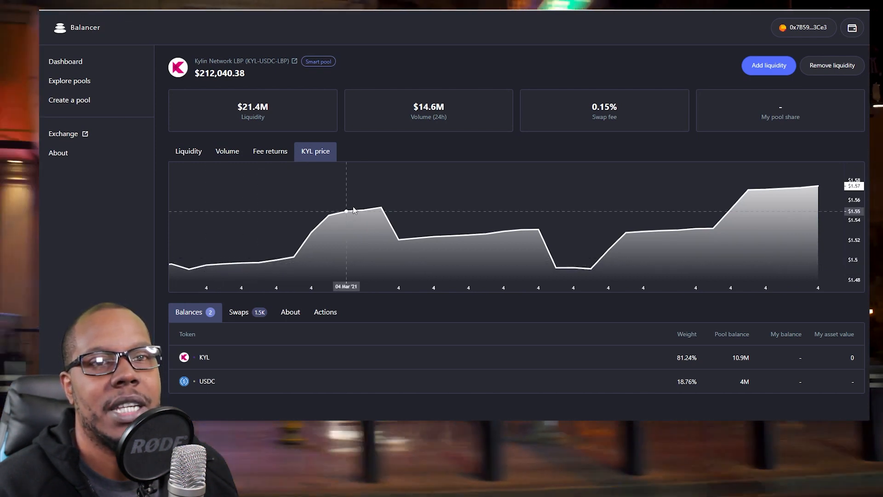
{"action": "mouse_move", "coordinate": [805, 196]}
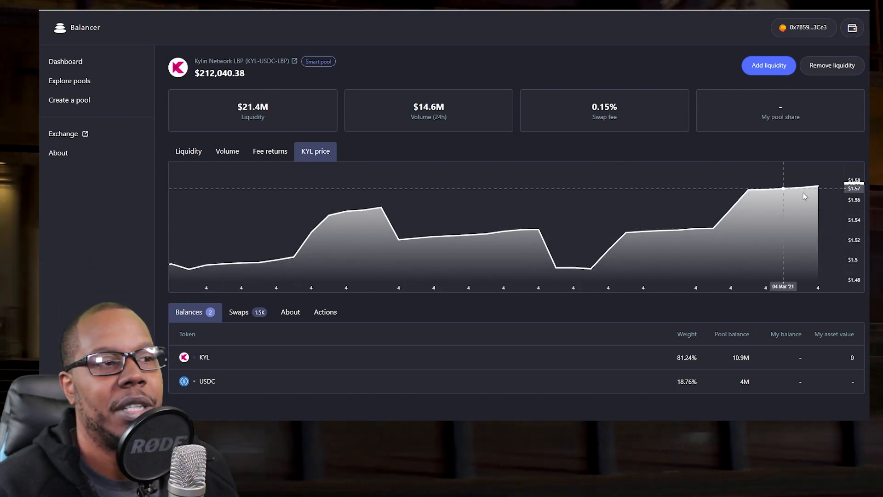
{"action": "mouse_move", "coordinate": [825, 201]}
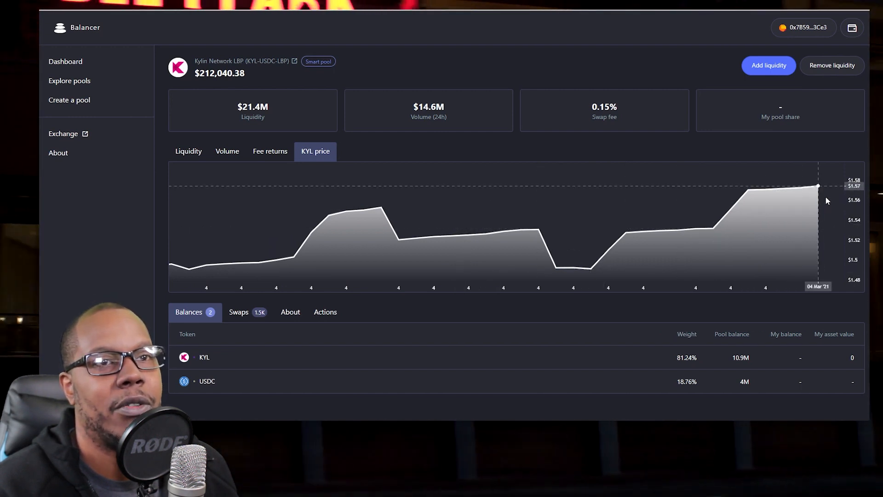
{"action": "mouse_move", "coordinate": [774, 215]}
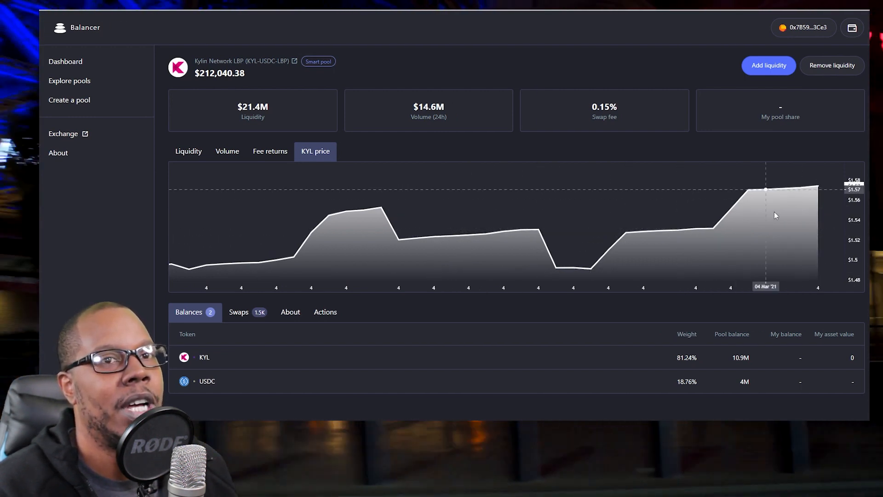
{"action": "mouse_move", "coordinate": [806, 197]}
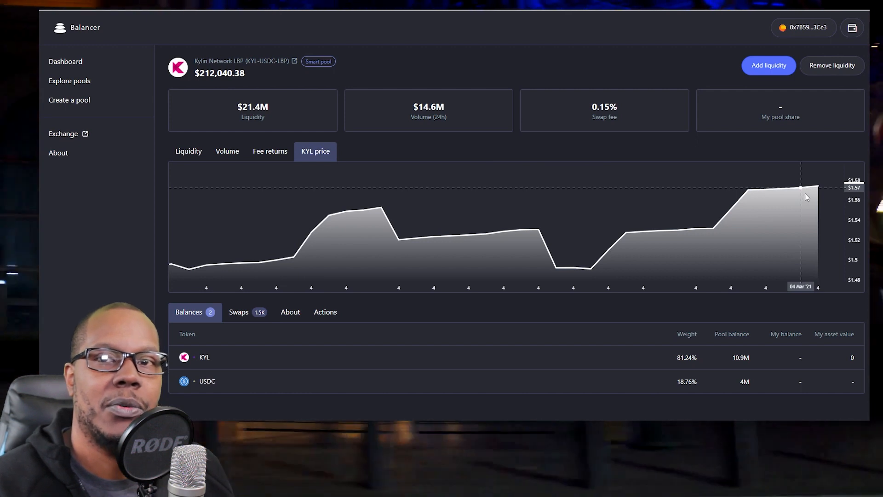
{"action": "mouse_move", "coordinate": [601, 230]}
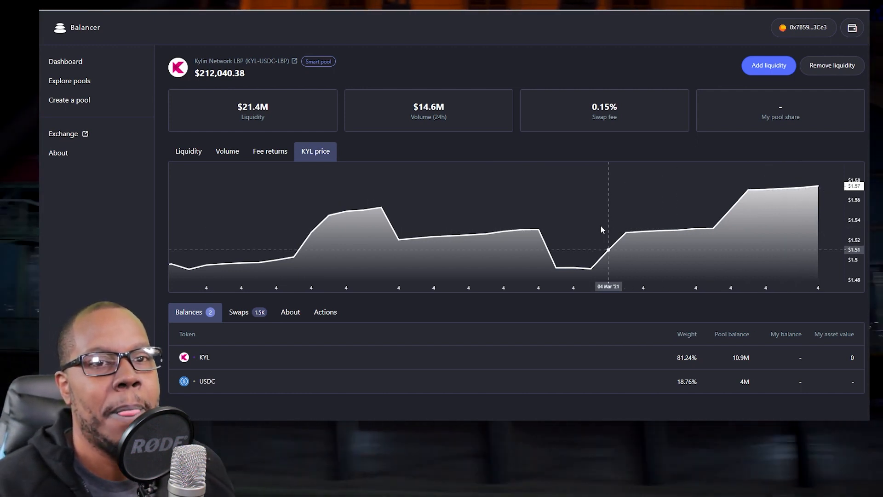
{"action": "mouse_move", "coordinate": [773, 210]}
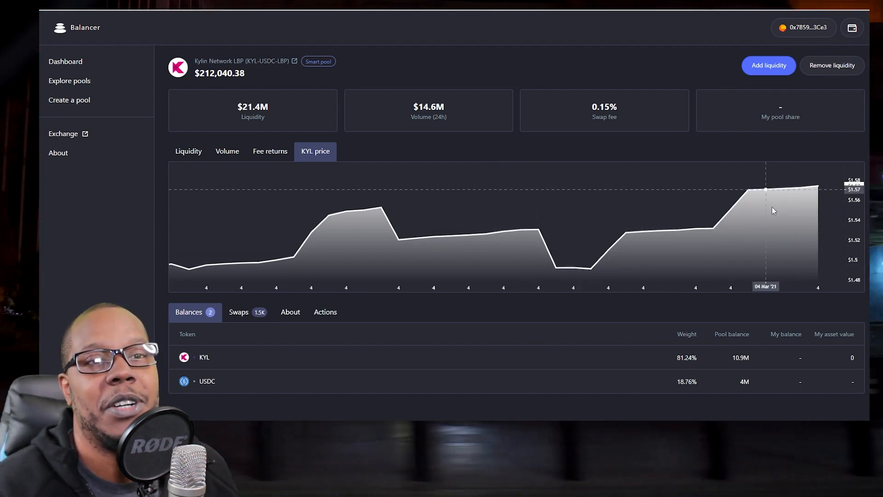
{"action": "mouse_move", "coordinate": [408, 228]}
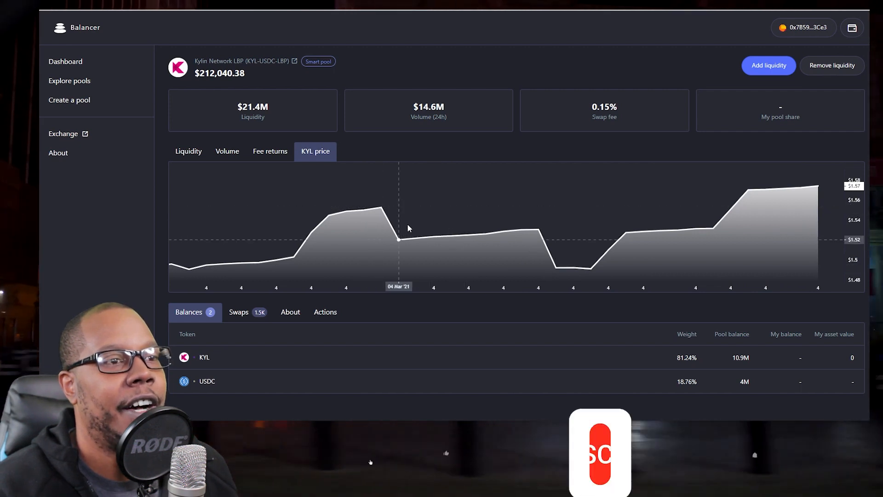
{"action": "mouse_move", "coordinate": [557, 243]}
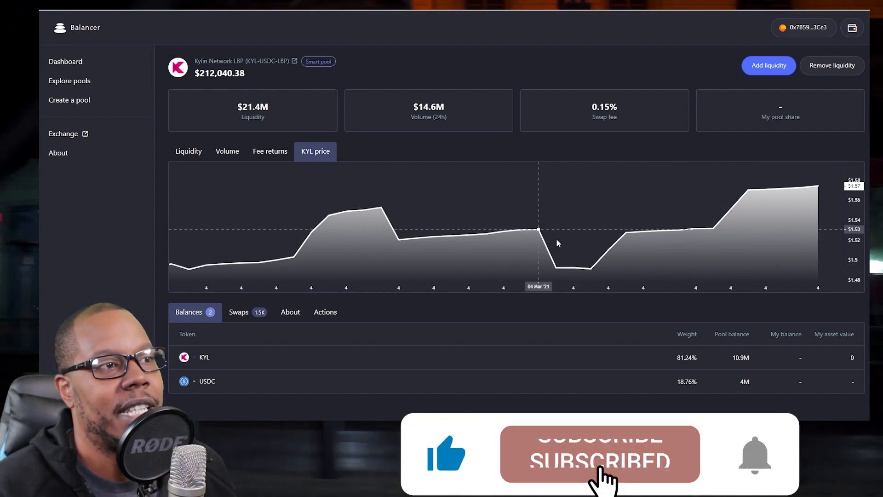
{"action": "mouse_move", "coordinate": [687, 221]}
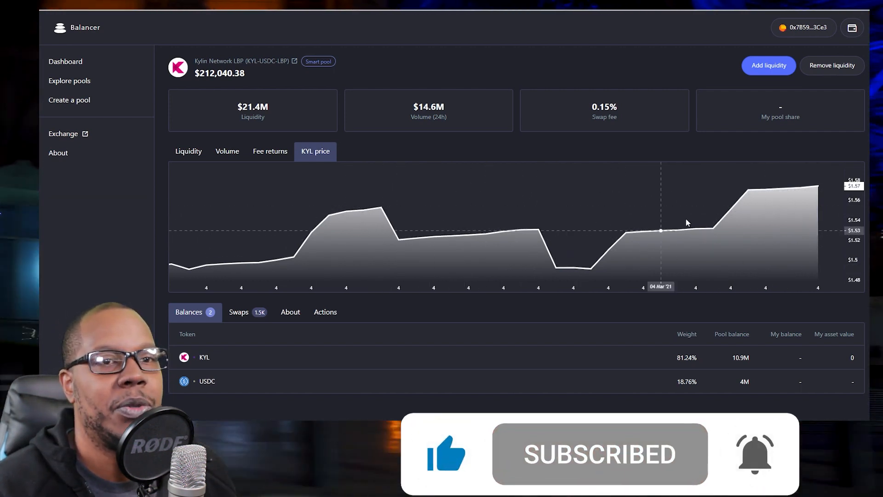
{"action": "mouse_move", "coordinate": [758, 230]}
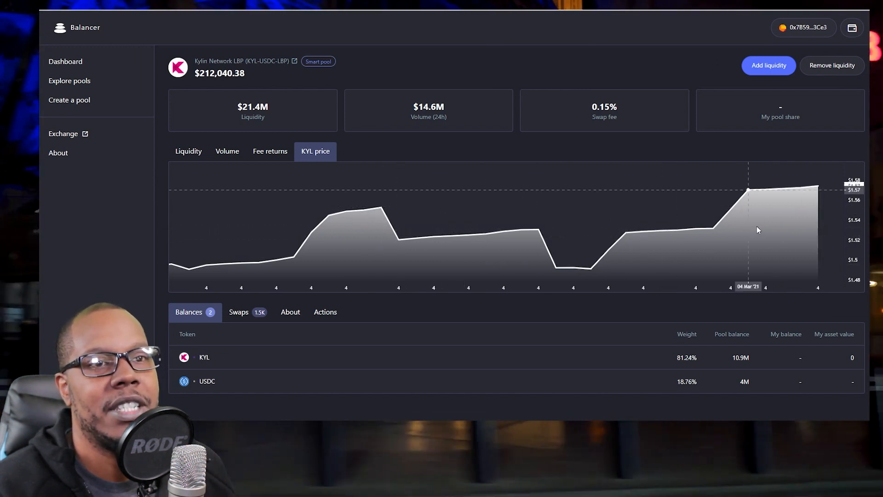
{"action": "mouse_move", "coordinate": [810, 188]}
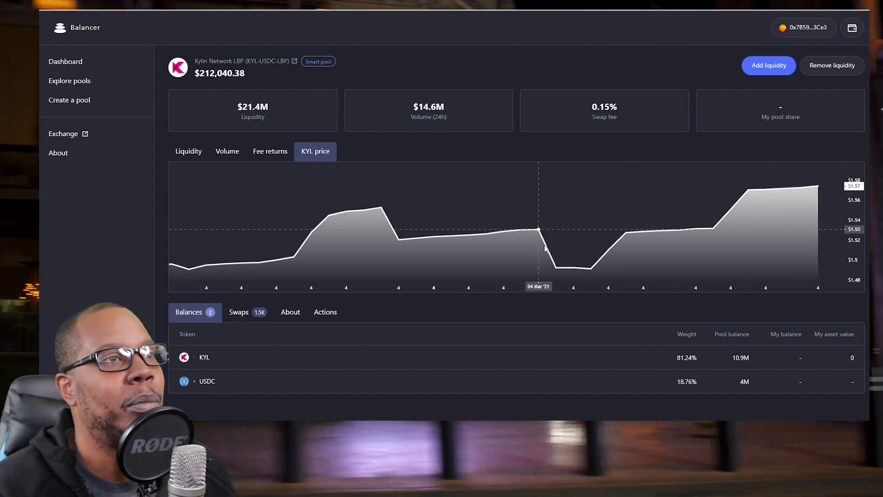
{"action": "mouse_move", "coordinate": [772, 227]}
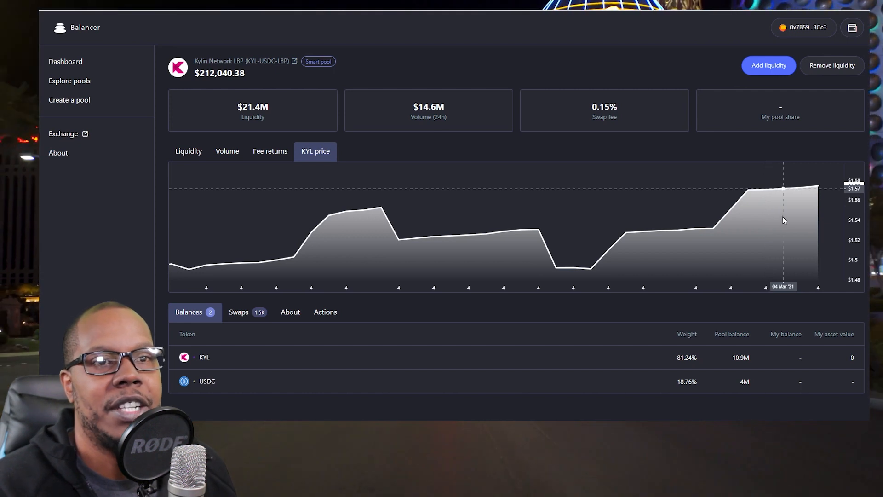
{"action": "mouse_move", "coordinate": [792, 214]}
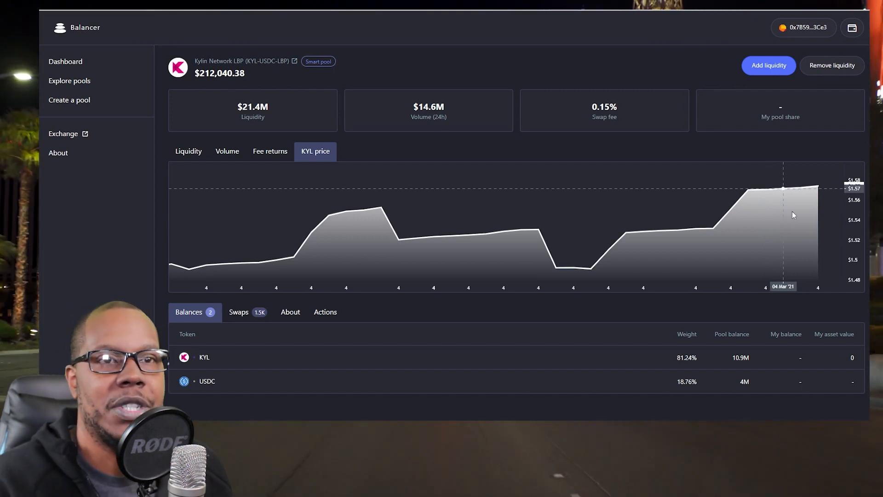
{"action": "mouse_move", "coordinate": [745, 221]}
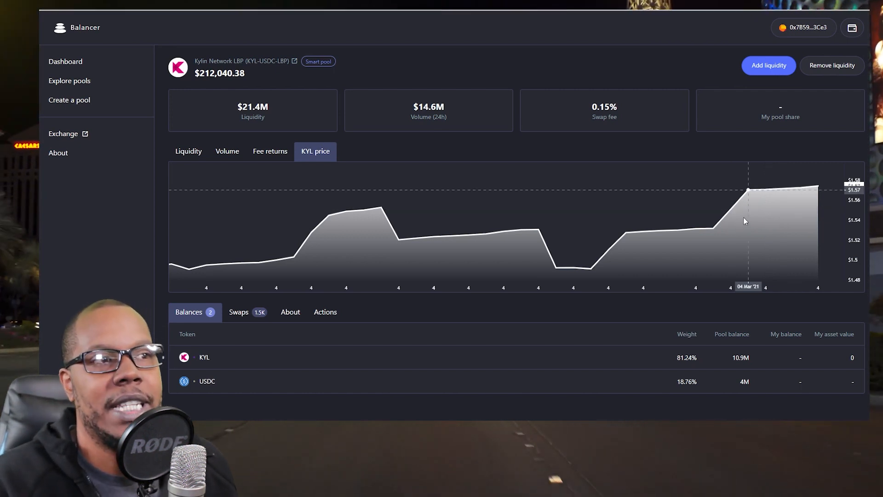
{"action": "left_click", "coordinate": [63, 133]}
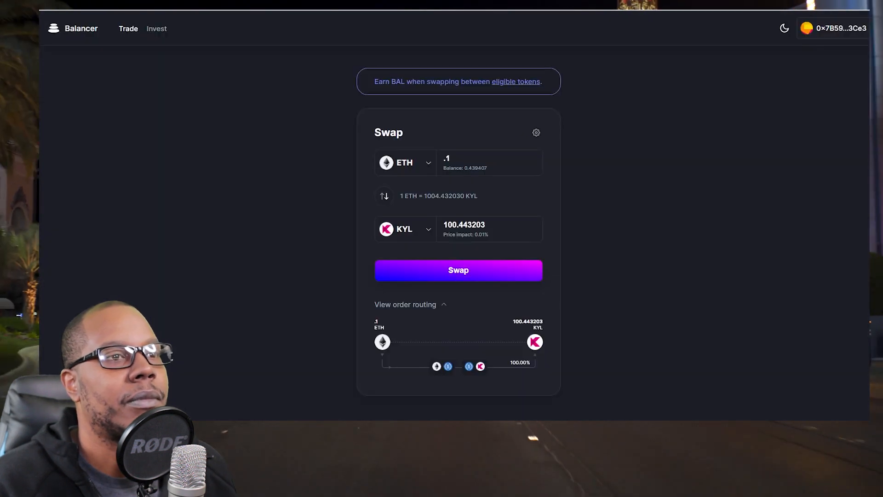
Submit the 0.1 ETH swap, compare gas options, and keep the average 0.034516 ETH fee
{"action": "left_click", "coordinate": [458, 270]}
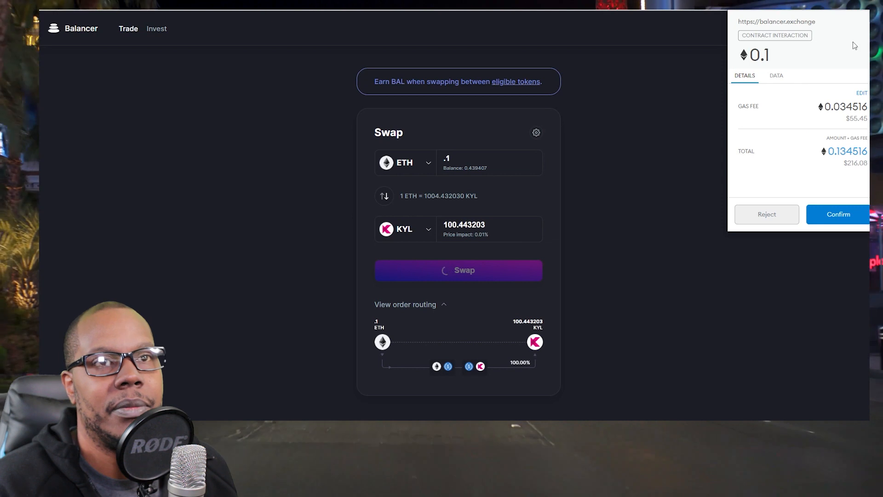
{"action": "mouse_move", "coordinate": [787, 114]}
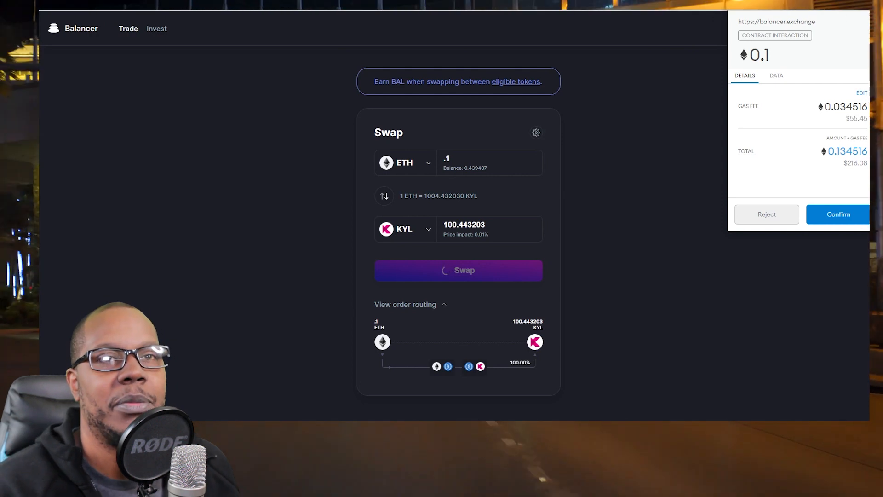
{"action": "mouse_move", "coordinate": [551, 100]}
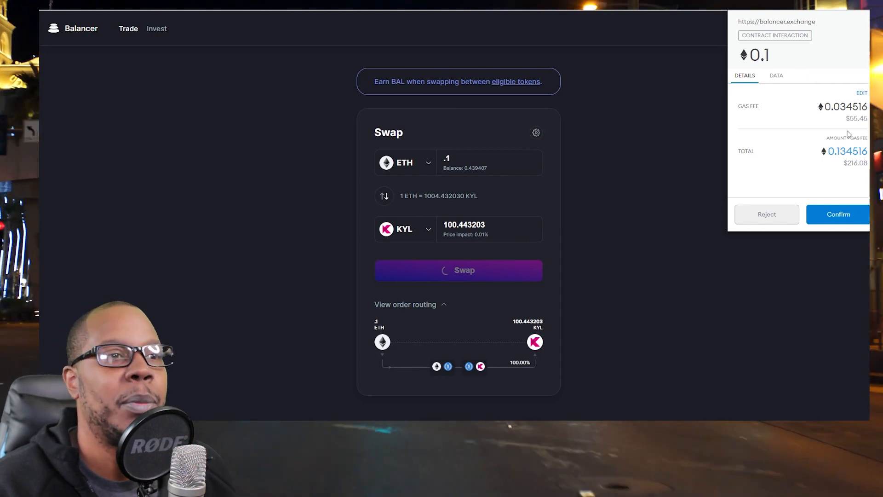
{"action": "mouse_move", "coordinate": [648, 288]}
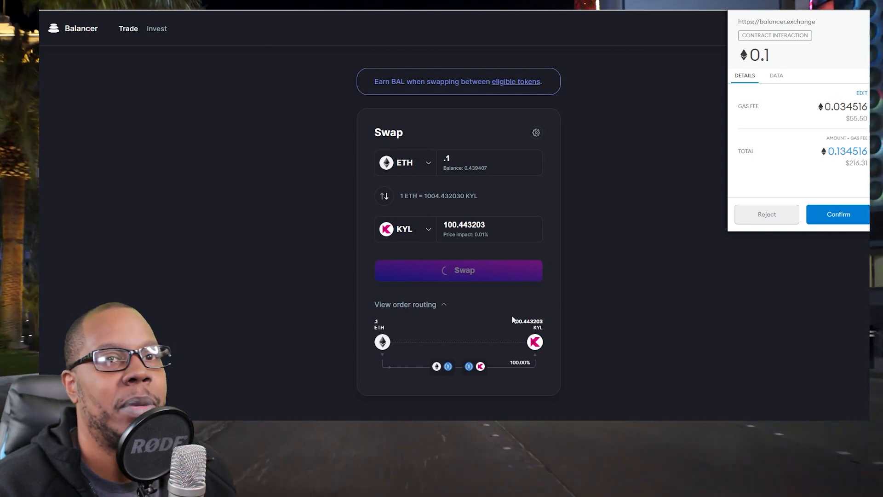
{"action": "mouse_move", "coordinate": [646, 270]}
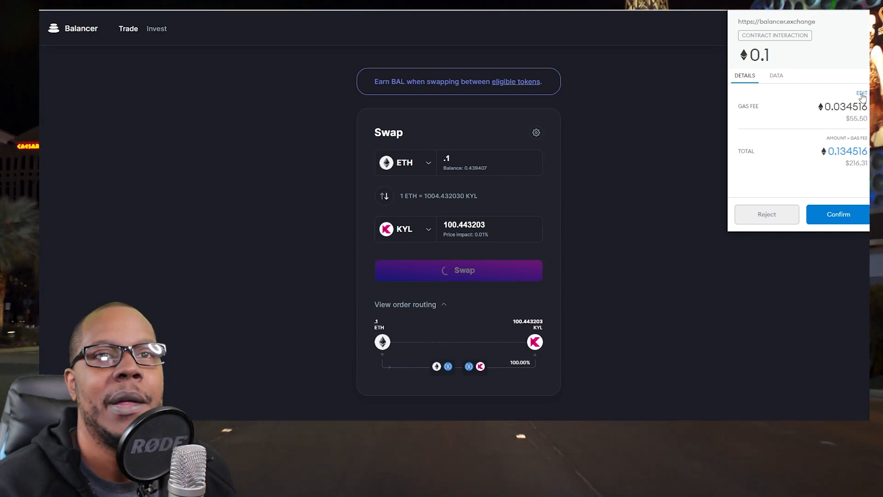
{"action": "left_click", "coordinate": [861, 93]}
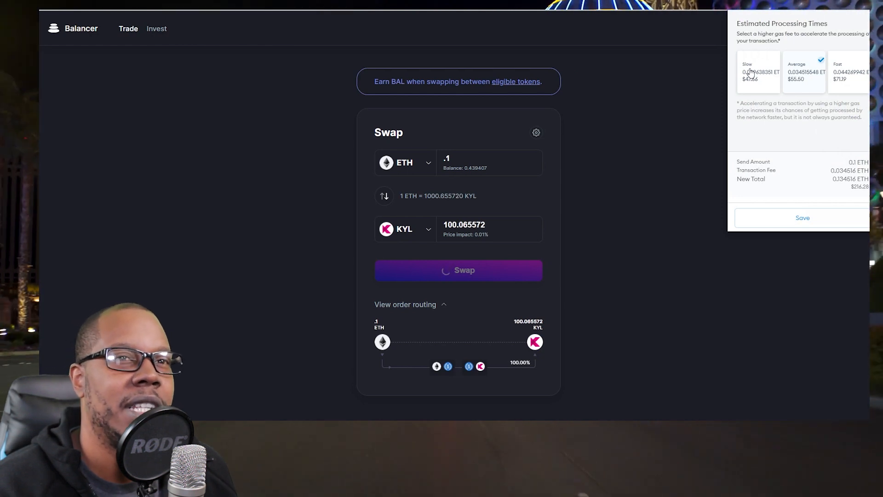
{"action": "mouse_move", "coordinate": [803, 82]}
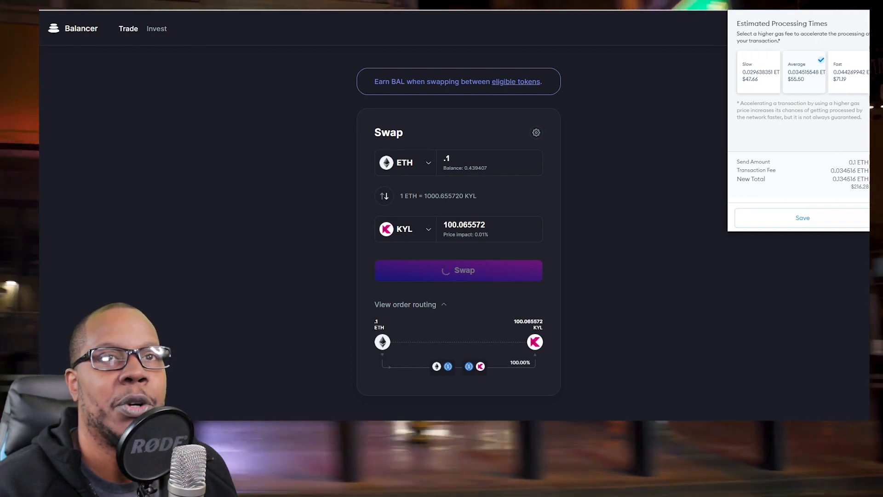
{"action": "left_click", "coordinate": [802, 218]}
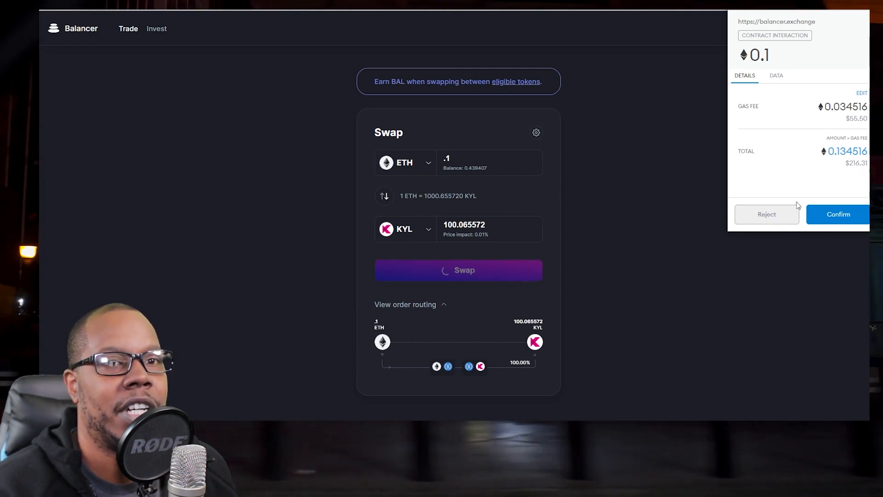
{"action": "mouse_move", "coordinate": [767, 218]}
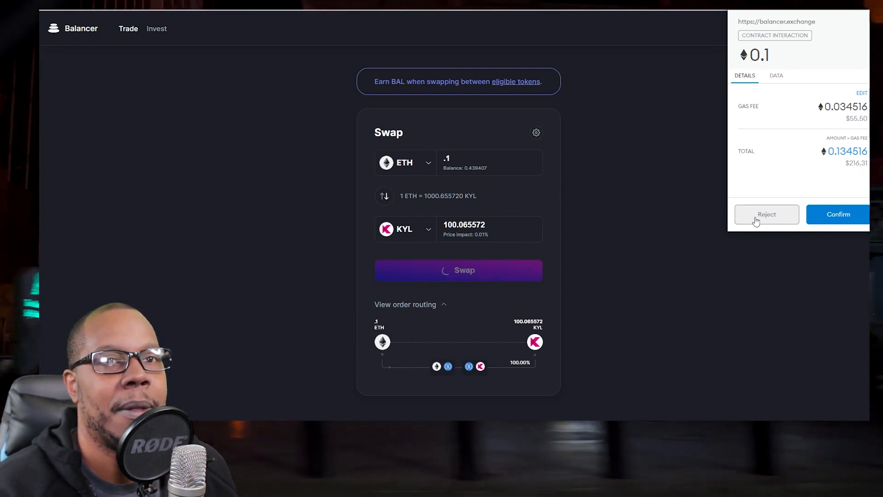
Return to Kylin Network's Twitter profile showing the pinned tweet with Balancer LBP and KYL links
{"action": "left_click", "coordinate": [766, 215]}
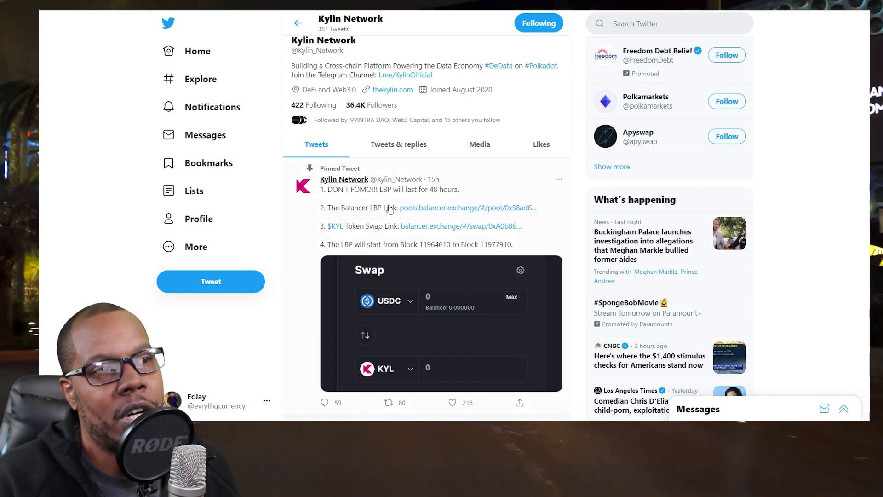
{"action": "mouse_move", "coordinate": [443, 226]}
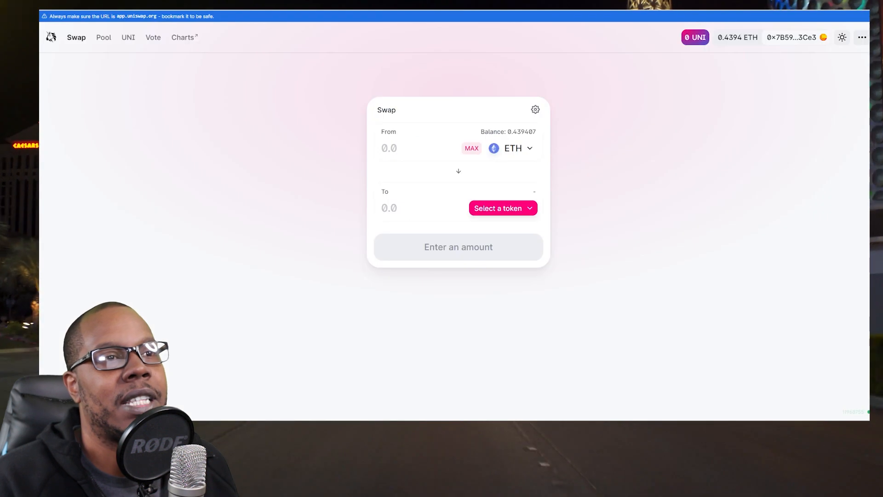
{"action": "mouse_move", "coordinate": [581, 224]}
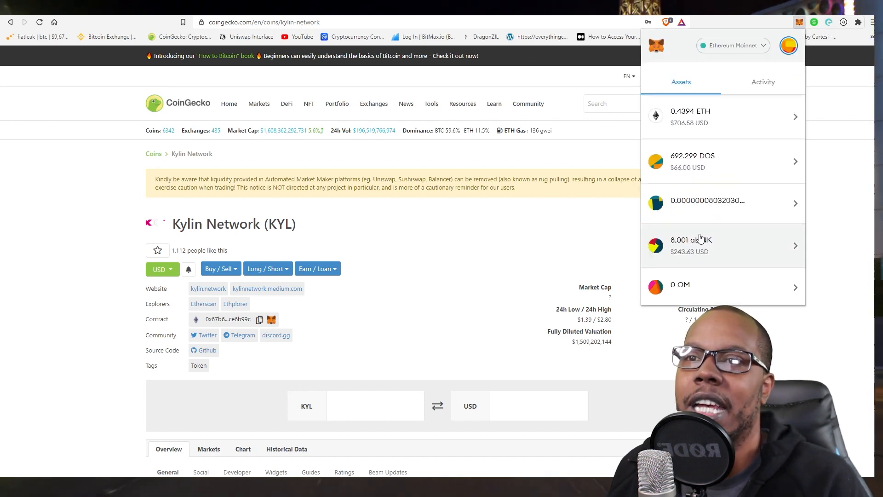
Copy the KYL contract address from its CoinGecko page
{"action": "scroll", "scroll_direction": "down", "scroll_amount": 3}
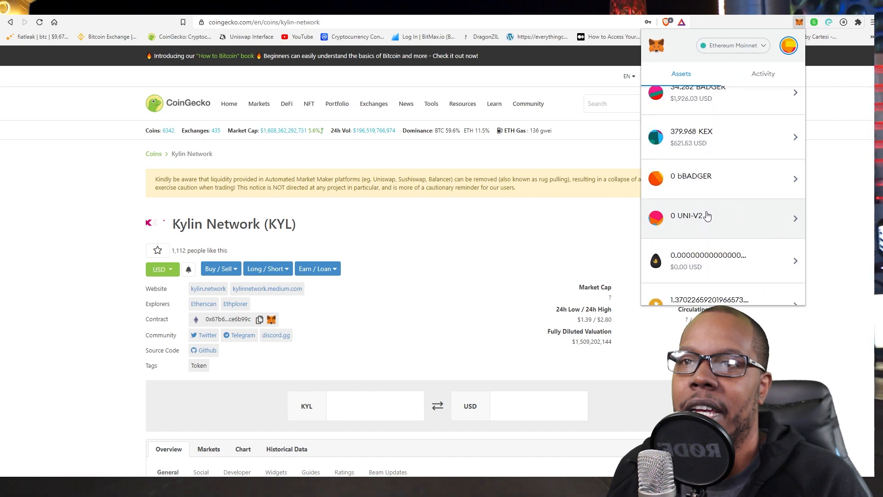
{"action": "scroll", "scroll_direction": "down", "scroll_amount": 3}
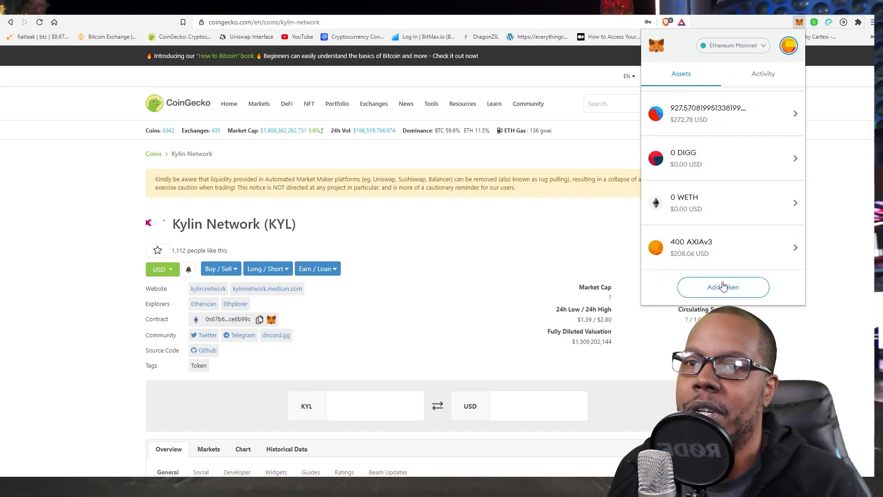
{"action": "left_click", "coordinate": [722, 287]}
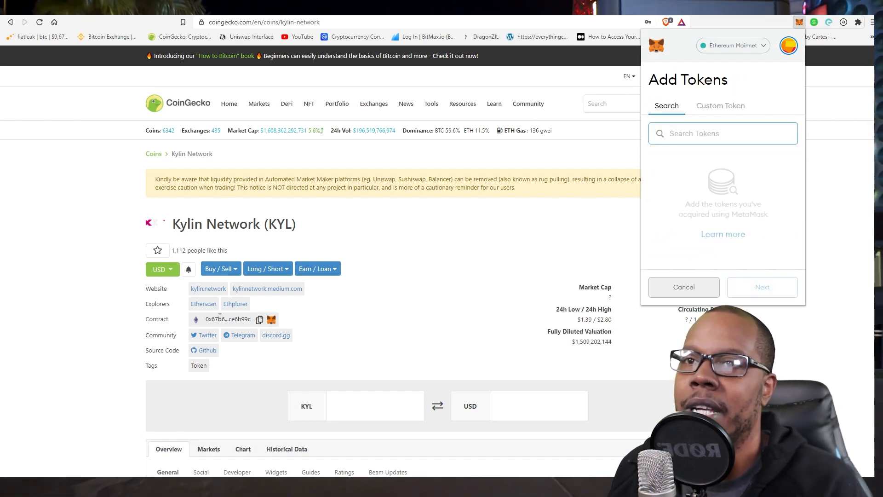
{"action": "mouse_move", "coordinate": [176, 259]}
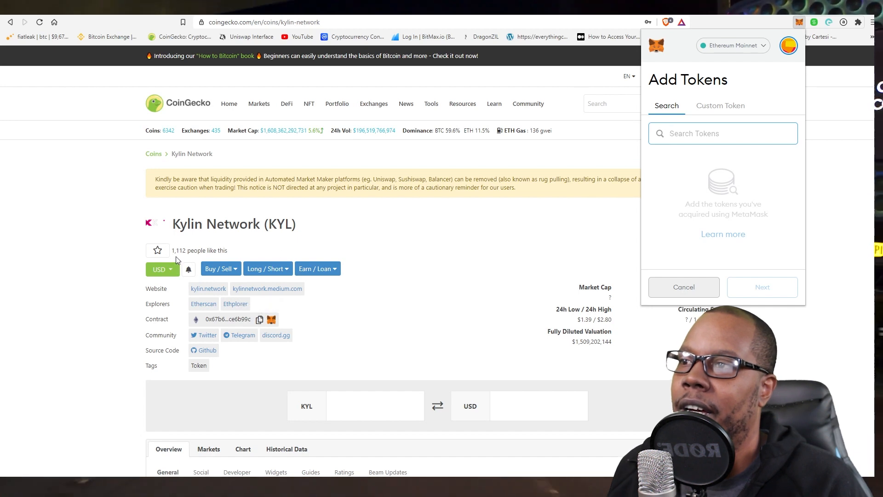
{"action": "left_click", "coordinate": [683, 286]}
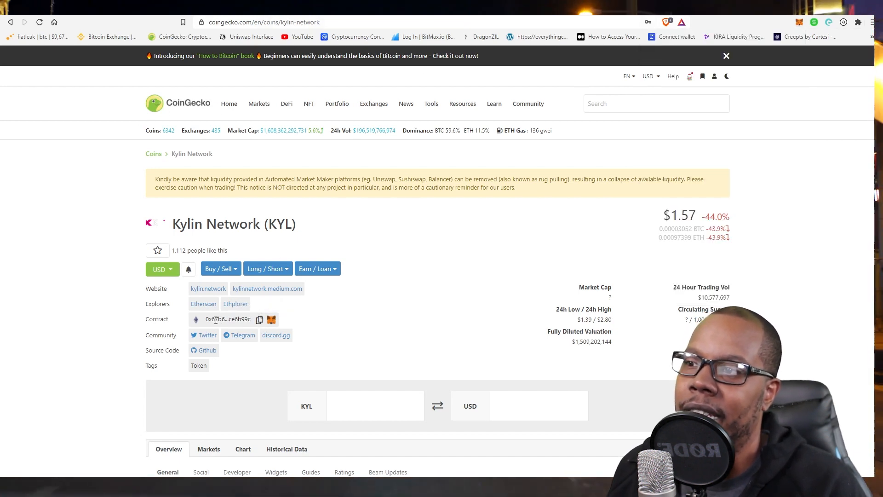
{"action": "left_click", "coordinate": [260, 319]}
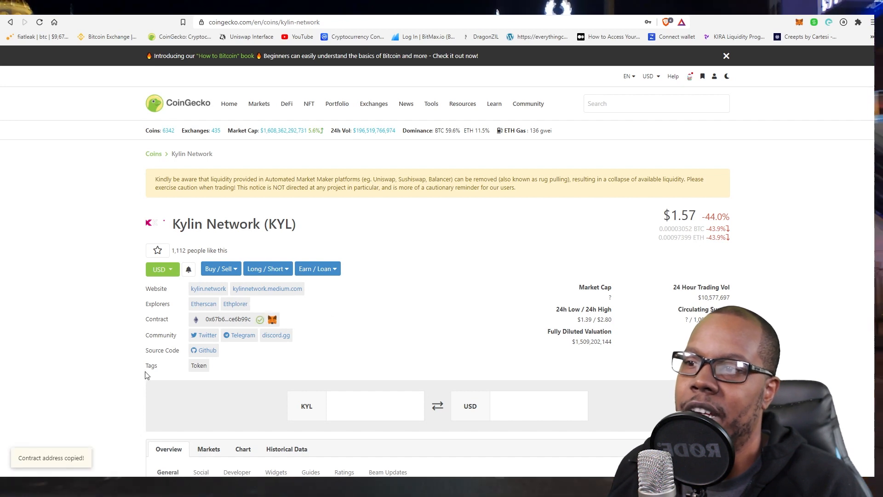
{"action": "mouse_move", "coordinate": [653, 338]}
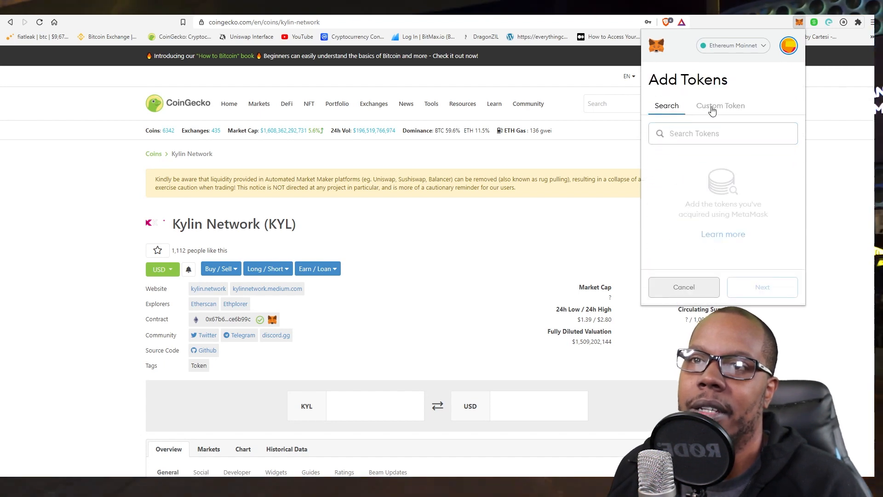
Add KYL to MetaMask as a custom token using the pasted contract address
{"action": "left_click", "coordinate": [720, 106]}
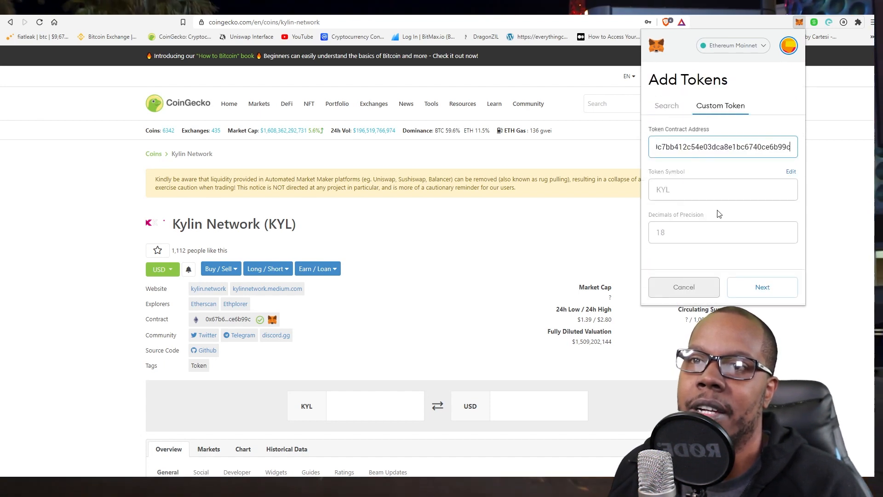
{"action": "left_click", "coordinate": [762, 286]}
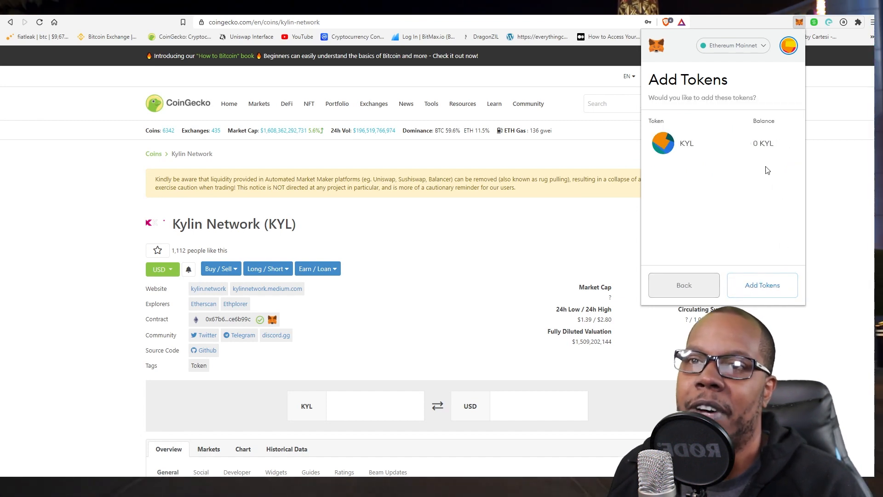
{"action": "left_click", "coordinate": [528, 104]}
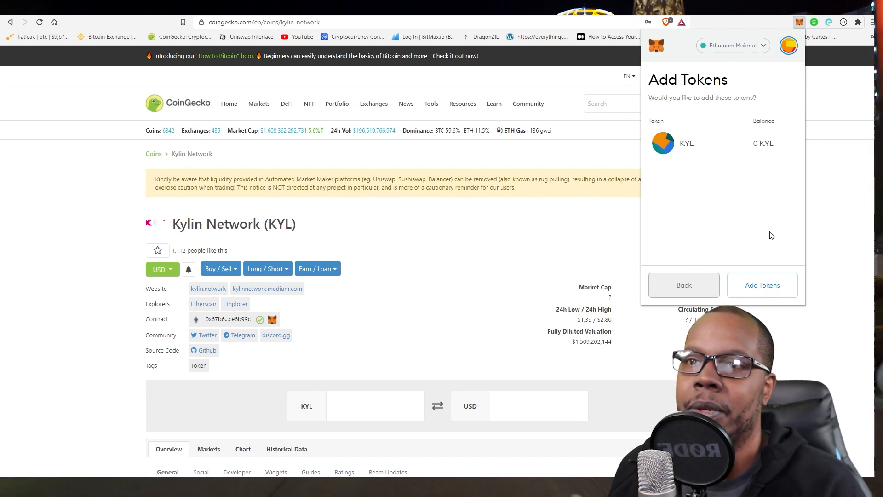
{"action": "left_click", "coordinate": [684, 285]}
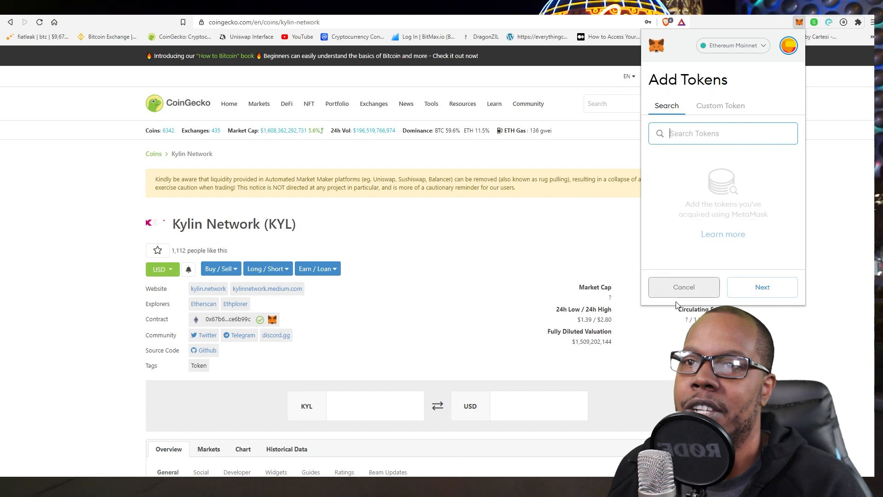
{"action": "left_click", "coordinate": [683, 287]}
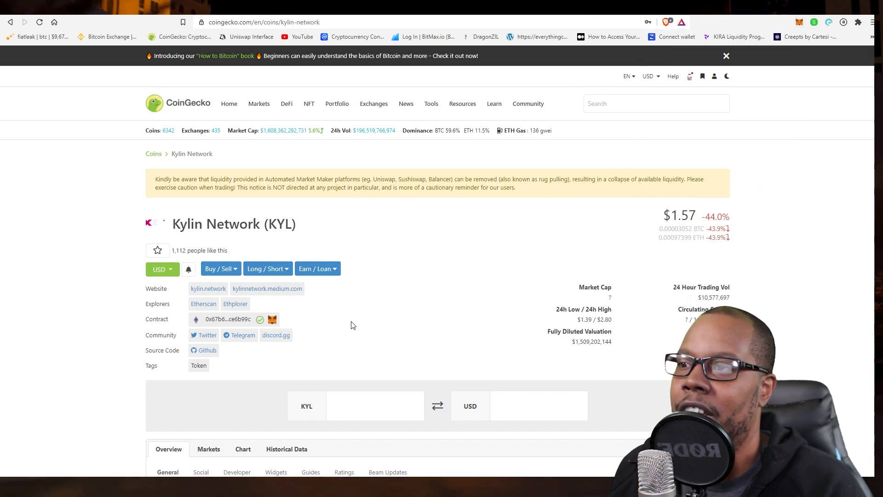
{"action": "mouse_move", "coordinate": [271, 319]}
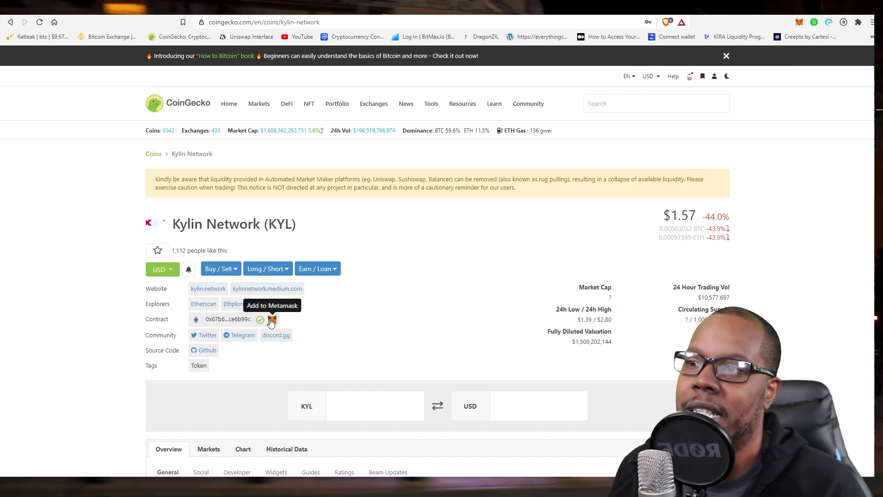
Check MetaMask's Assets list for the new 0 KYL balance
{"action": "left_click", "coordinate": [271, 320]}
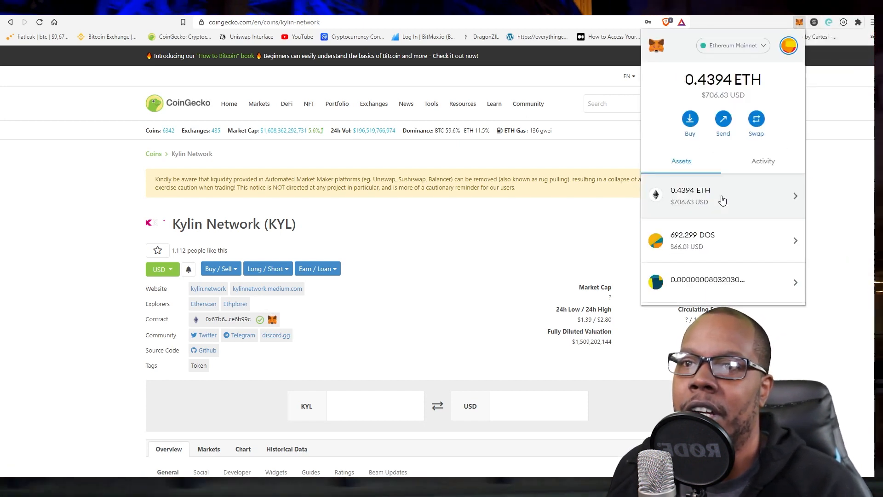
{"action": "scroll", "scroll_direction": "down", "scroll_amount": 3}
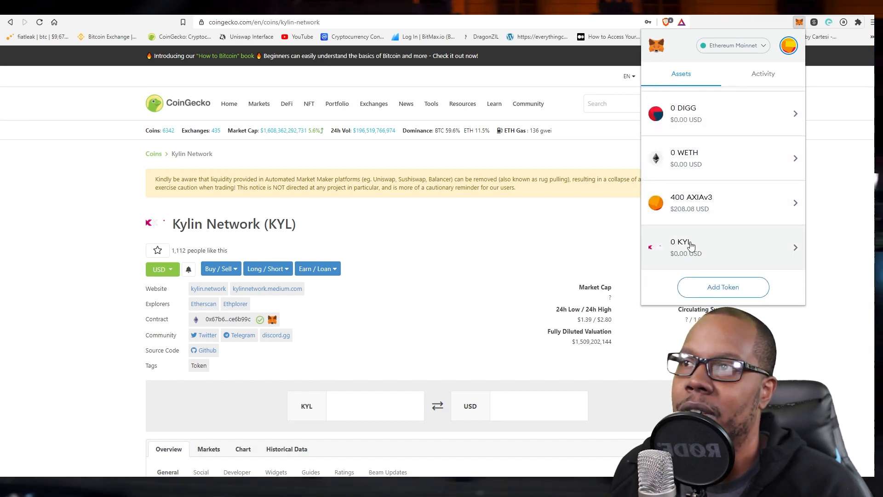
{"action": "scroll", "scroll_direction": "down", "scroll_amount": 3}
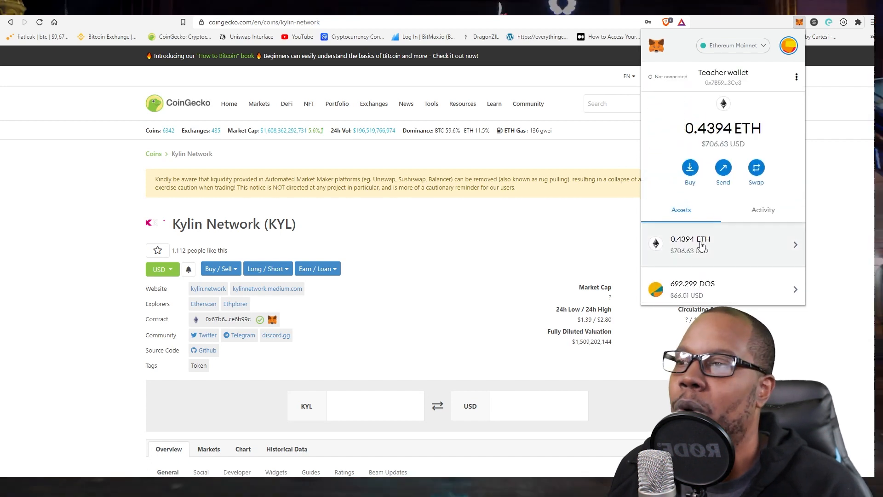
Open the wallet's address page on Etherscan from MetaMask's account menu
{"action": "left_click", "coordinate": [788, 45]}
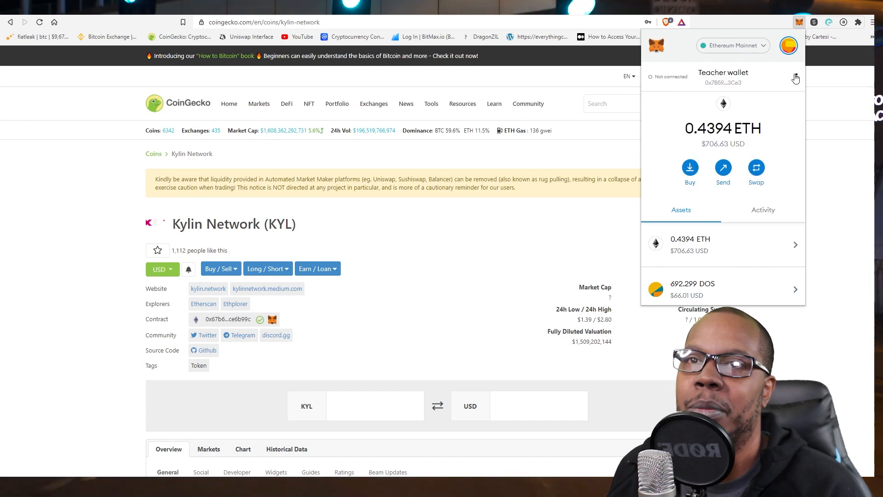
{"action": "left_click", "coordinate": [796, 76]}
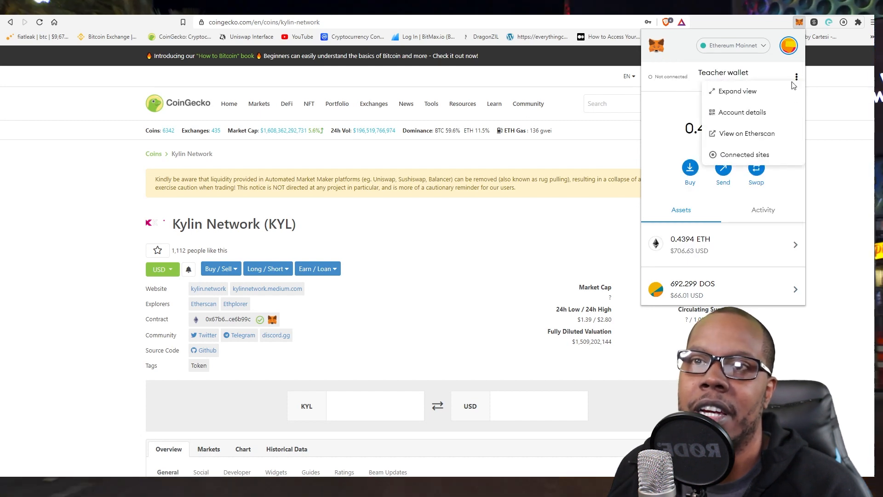
{"action": "left_click", "coordinate": [748, 133]}
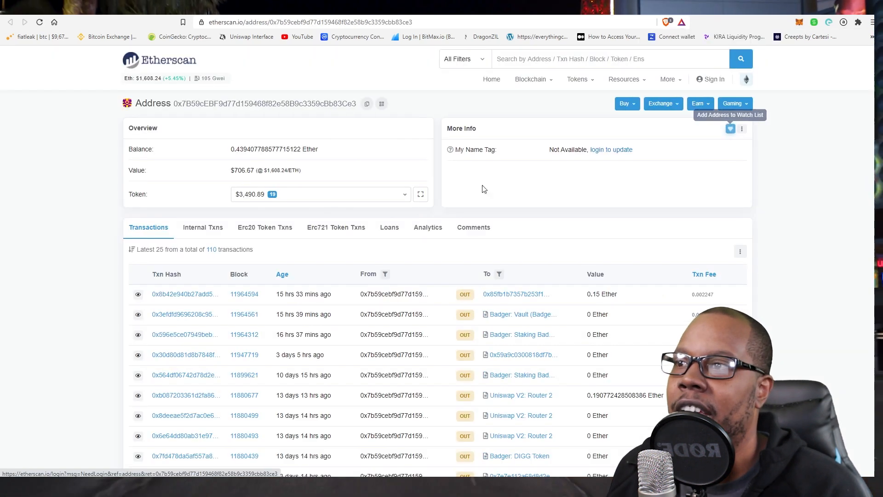
Browse the Token dropdown listing 19 ERC-20 tokens worth $3,490.89
{"action": "left_click", "coordinate": [404, 193]}
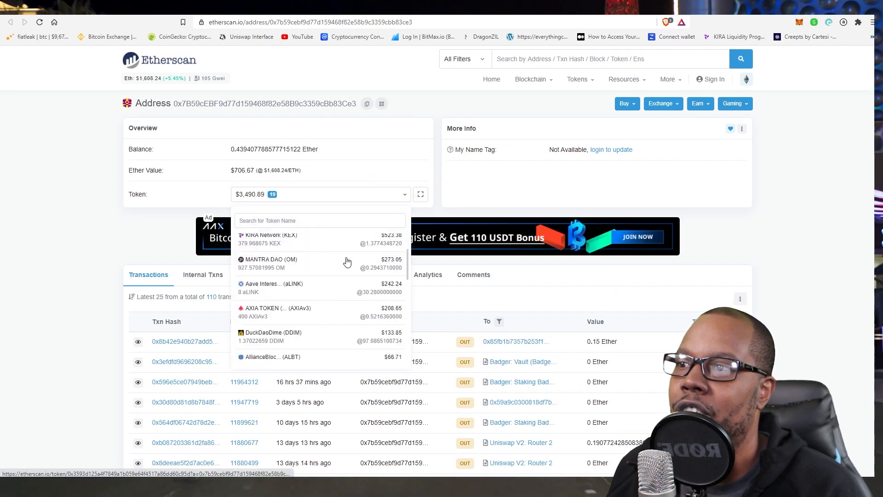
{"action": "scroll", "scroll_direction": "up", "scroll_amount": 3}
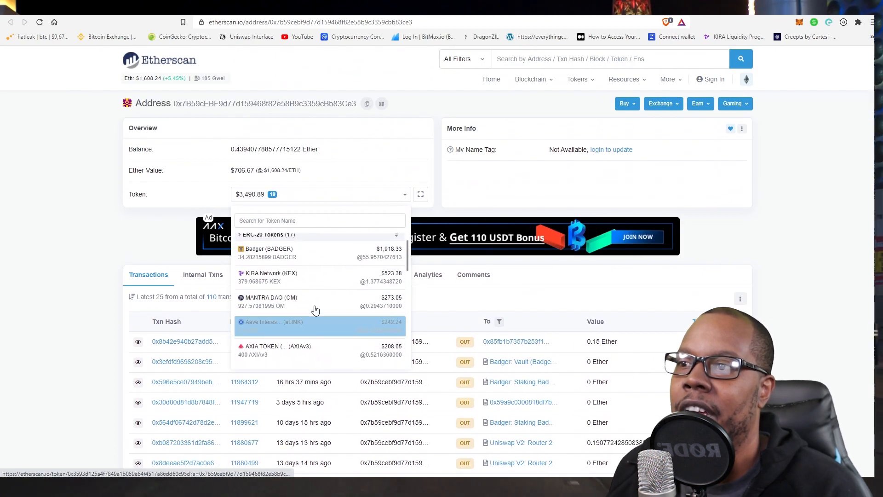
{"action": "scroll", "scroll_direction": "down", "scroll_amount": 3}
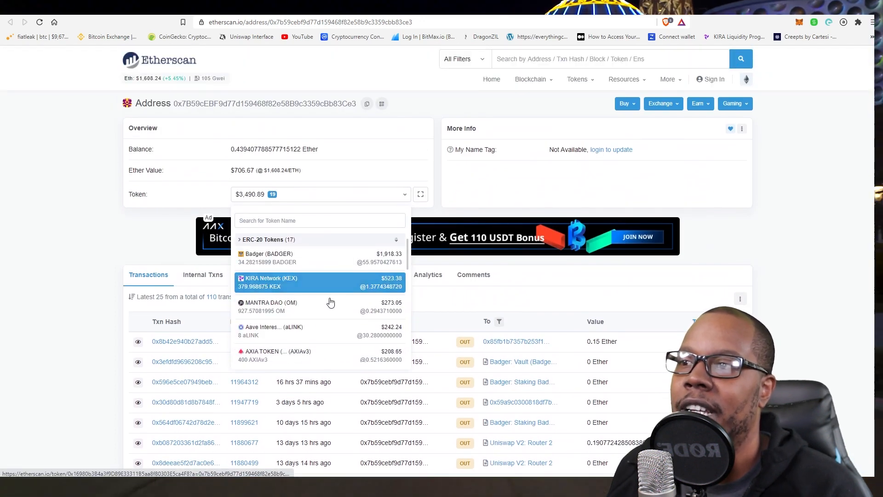
{"action": "scroll", "scroll_direction": "down", "scroll_amount": 3}
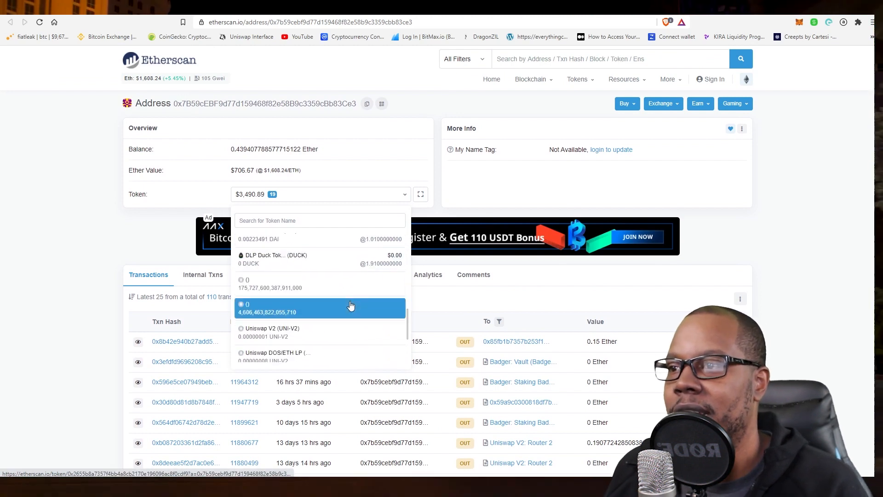
{"action": "scroll", "scroll_direction": "down", "scroll_amount": 3}
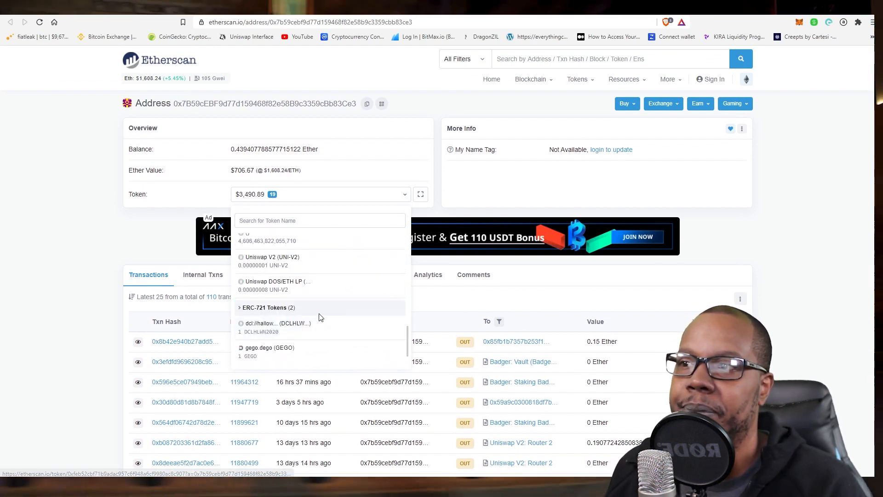
{"action": "scroll", "scroll_direction": "up", "scroll_amount": 3}
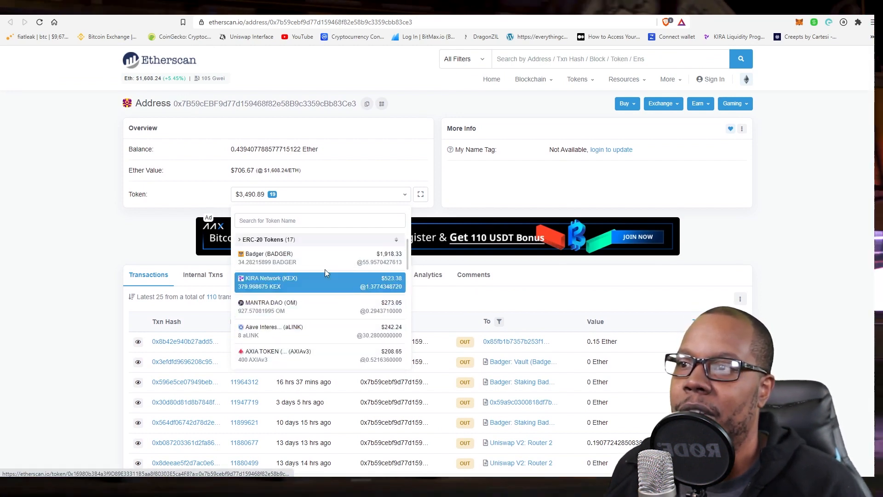
{"action": "scroll", "scroll_direction": "down", "scroll_amount": 3}
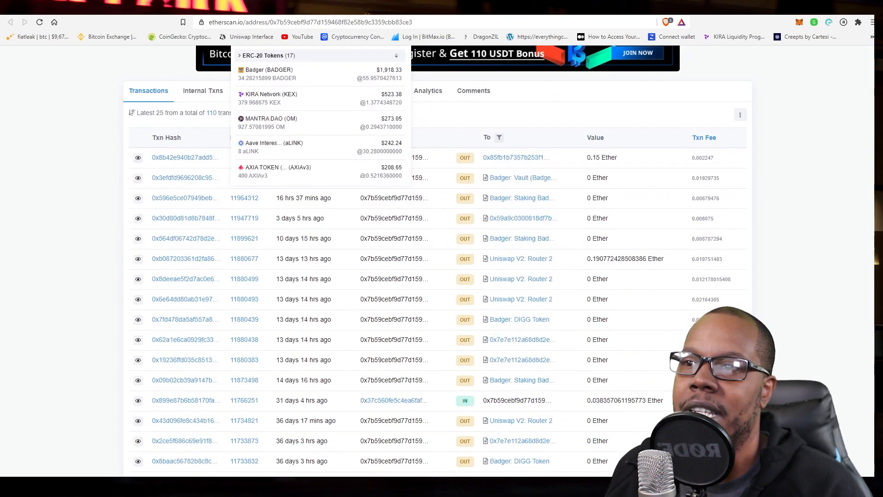
{"action": "scroll", "scroll_direction": "up", "scroll_amount": 3}
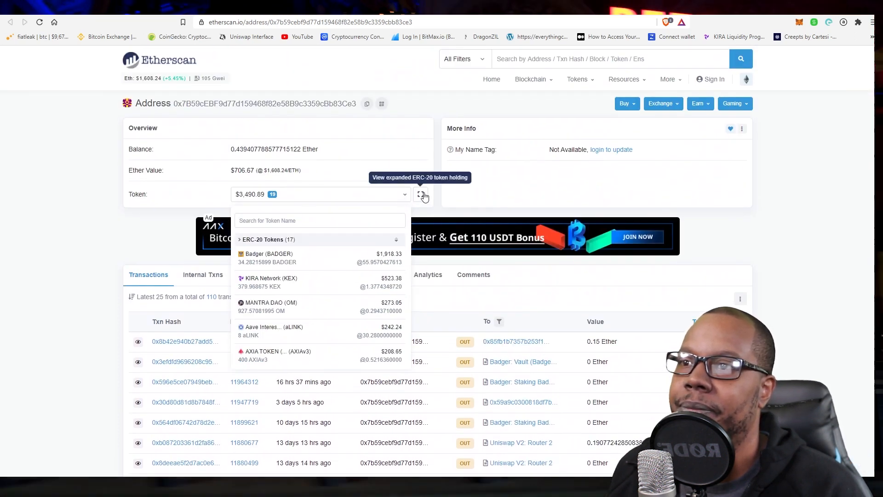
Open the expanded Token Holdings table showing 18 tokens worth $4,197.55
{"action": "left_click", "coordinate": [421, 194]}
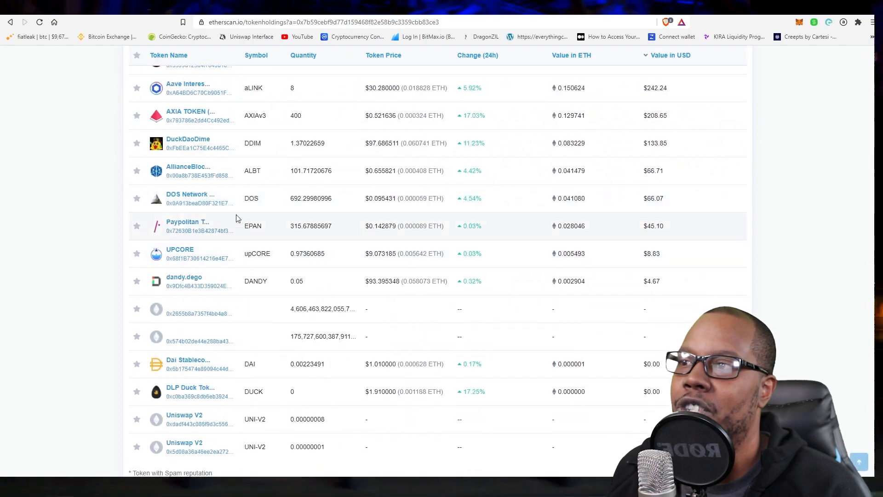
{"action": "scroll", "scroll_direction": "up", "scroll_amount": 3}
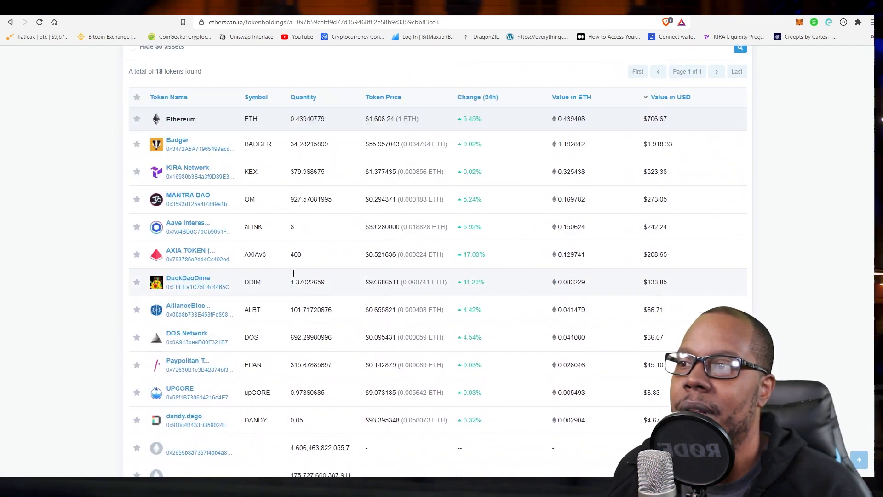
{"action": "scroll", "scroll_direction": "up", "scroll_amount": 3}
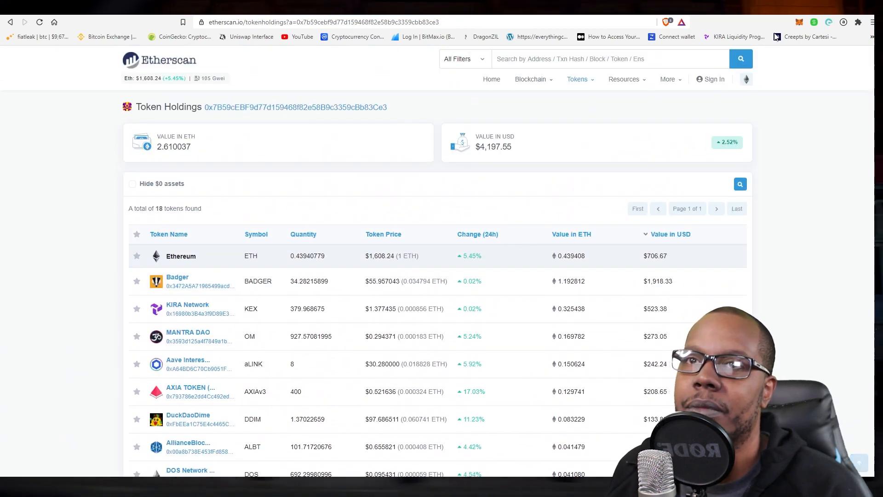